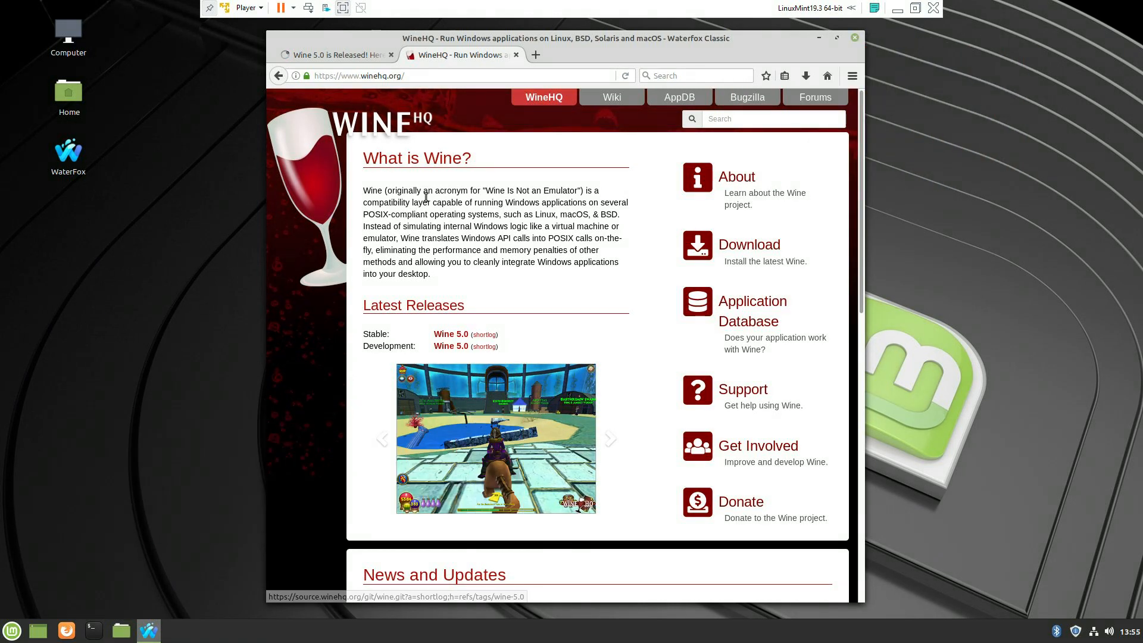
- Close the 'Wine 5.0 is Released!' tab, keeping the WineHQ home page open
{"action": "double_click", "coordinate": [441, 158]}
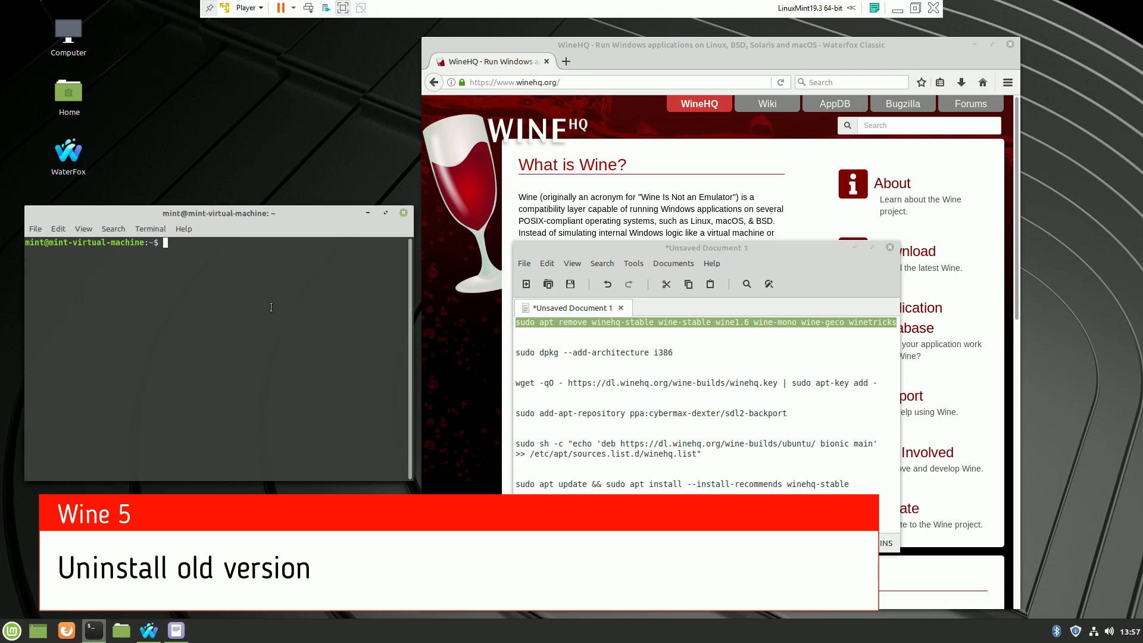
- Remove the old winehq-stable, wine1.6, mono, geco and winetricks packages, then add the WineHQ key
{"action": "type", "text": "sudo apt remove winehq-stable wine-stable wine1.6 wine-mono wine-geco winetricks"}
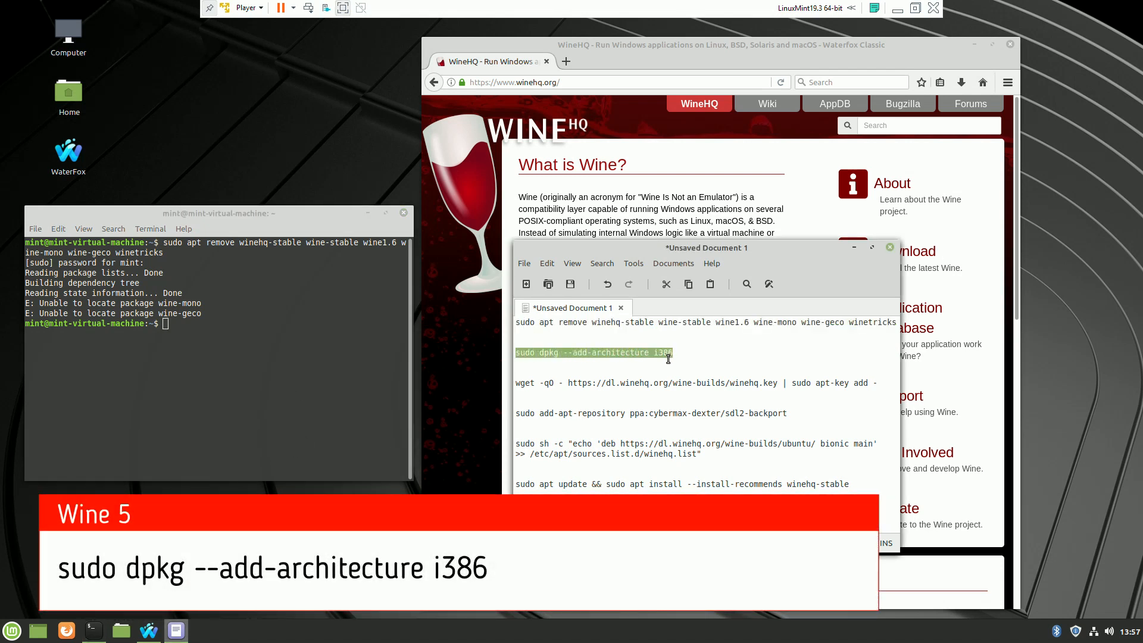
{"action": "right_click", "coordinate": [167, 331]}
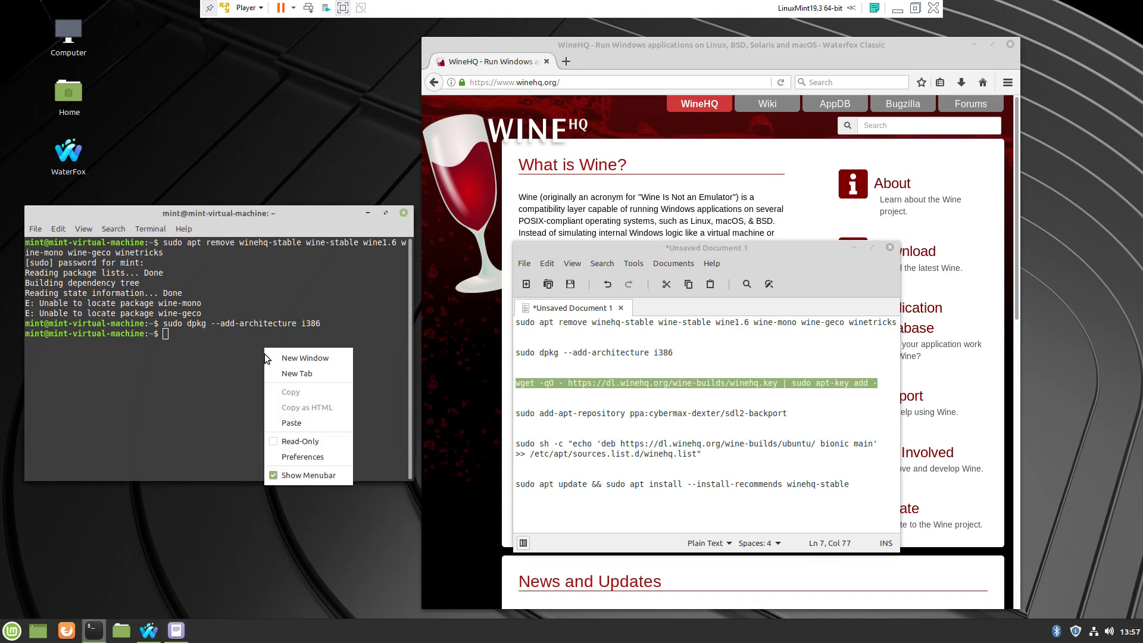
{"action": "left_click", "coordinate": [291, 423]}
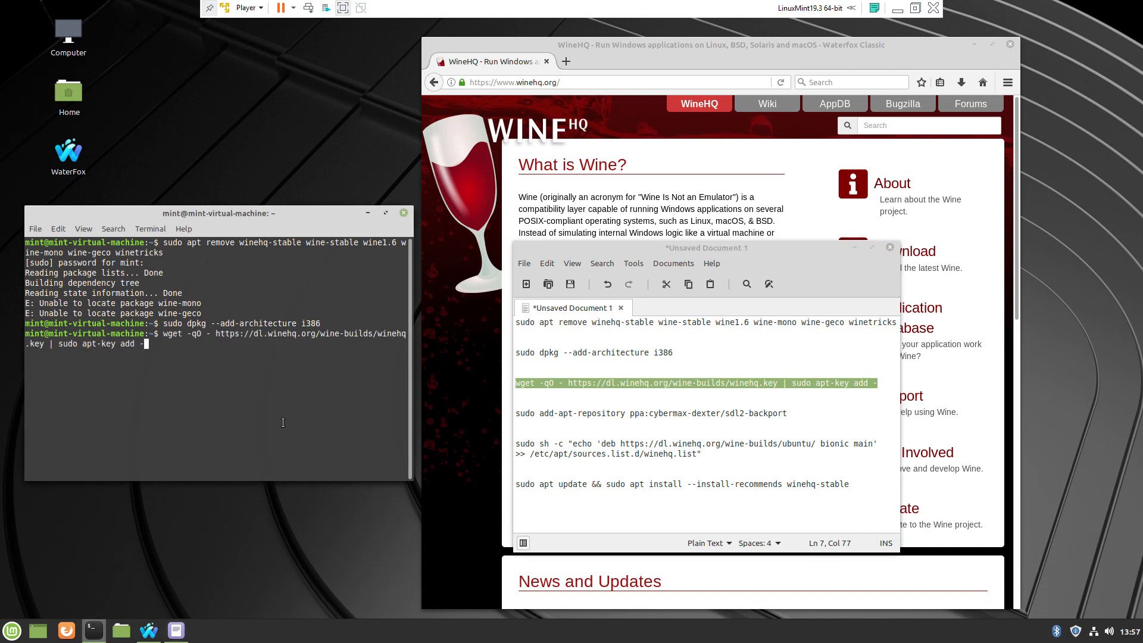
{"action": "key", "text": "Return"}
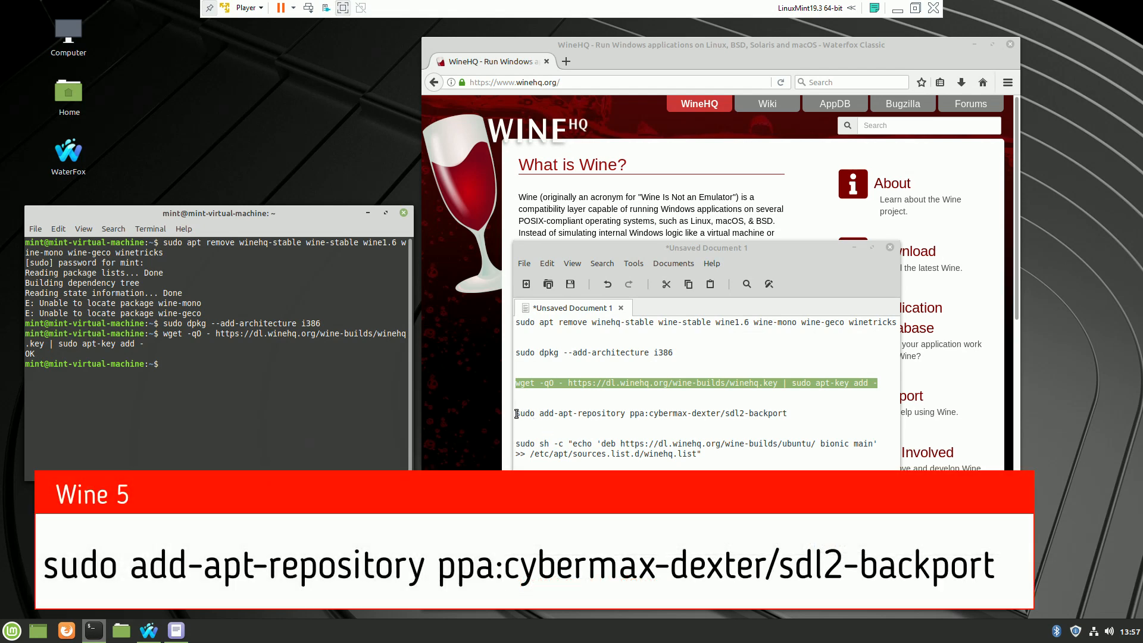
- Add the SDL2 backport PPA and append the WineHQ bionic repository to apt sources
{"action": "double_click", "coordinate": [649, 413]}
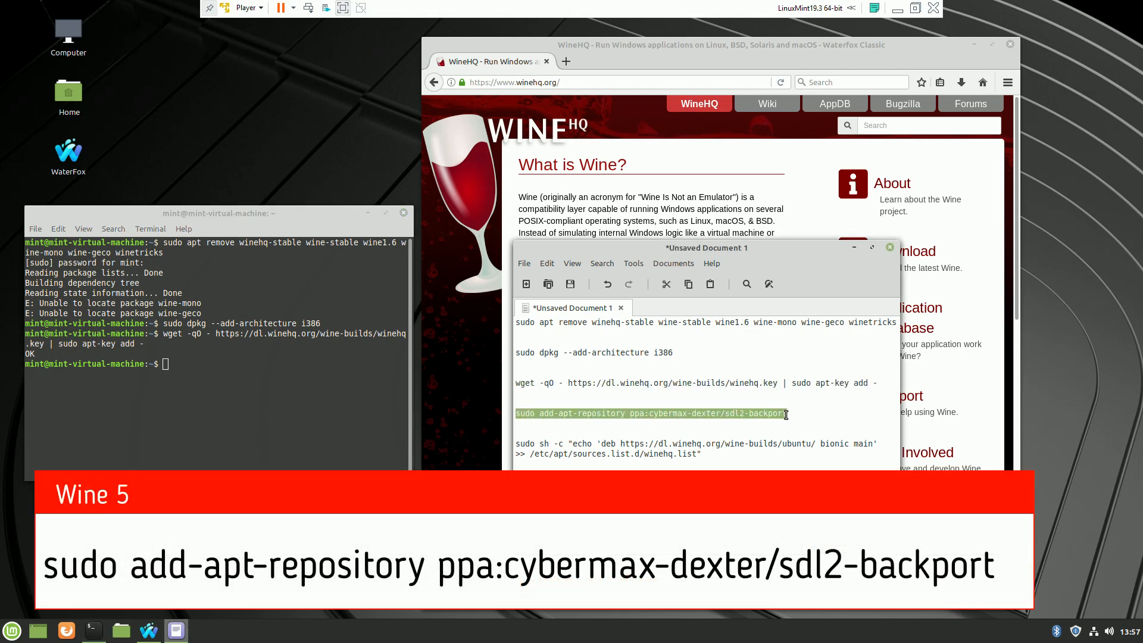
{"action": "right_click", "coordinate": [783, 413]}
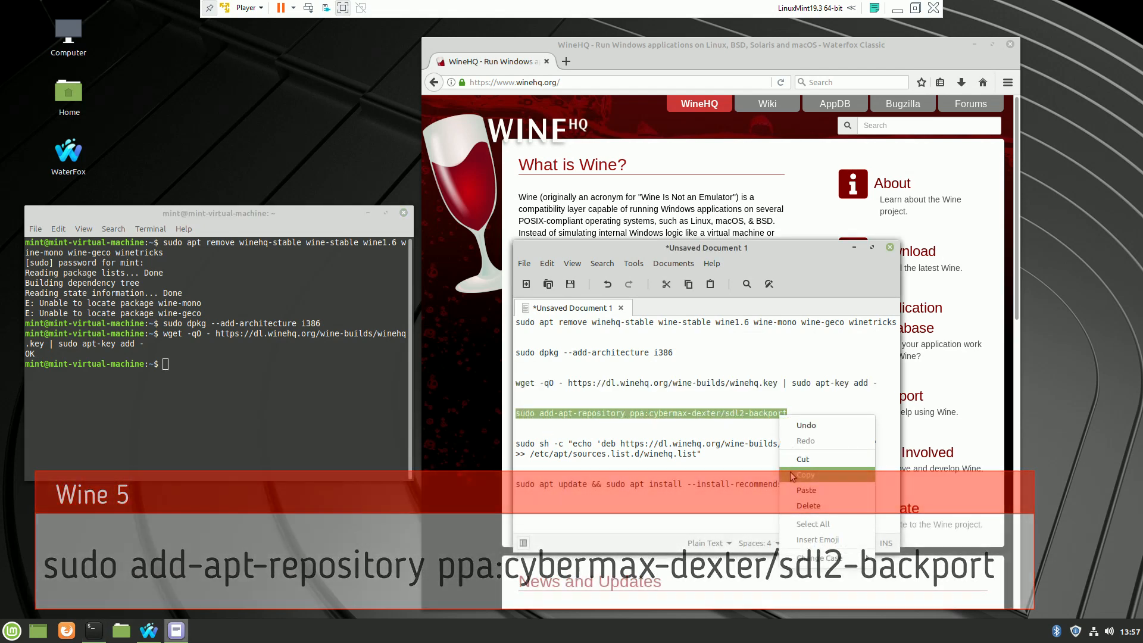
{"action": "left_click", "coordinate": [804, 474]}
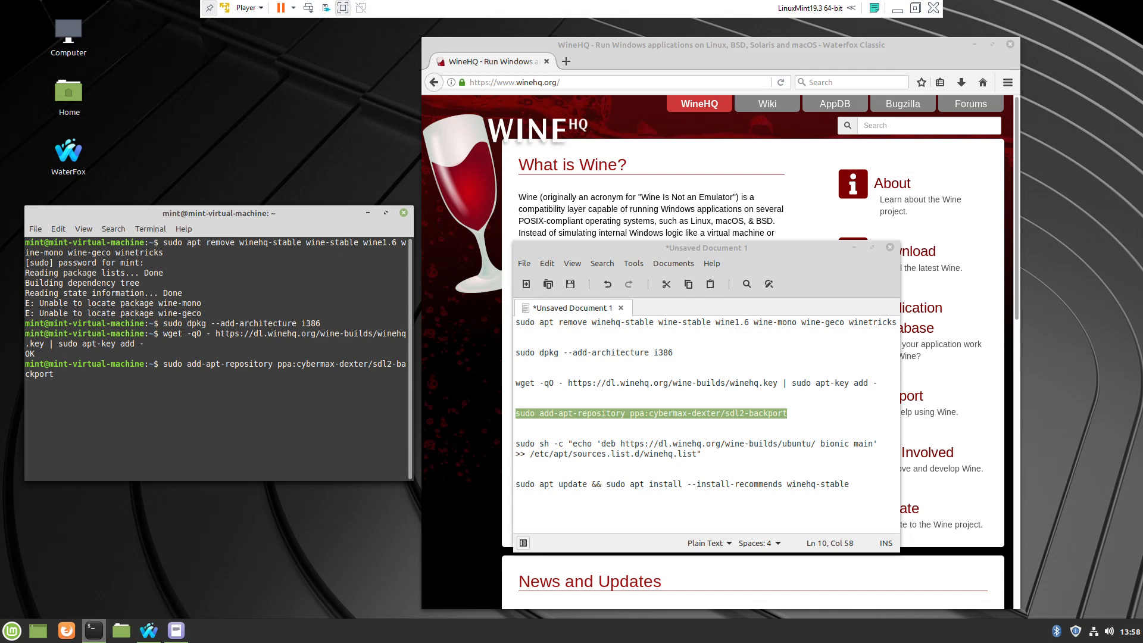
{"action": "key", "text": "Return"}
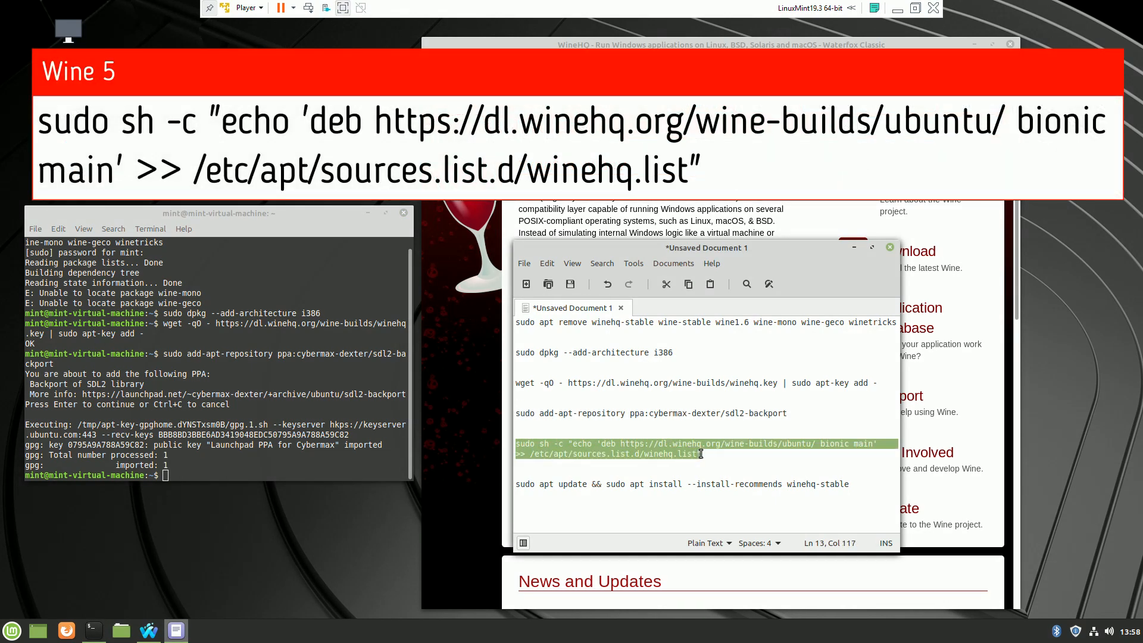
{"action": "right_click", "coordinate": [699, 452]}
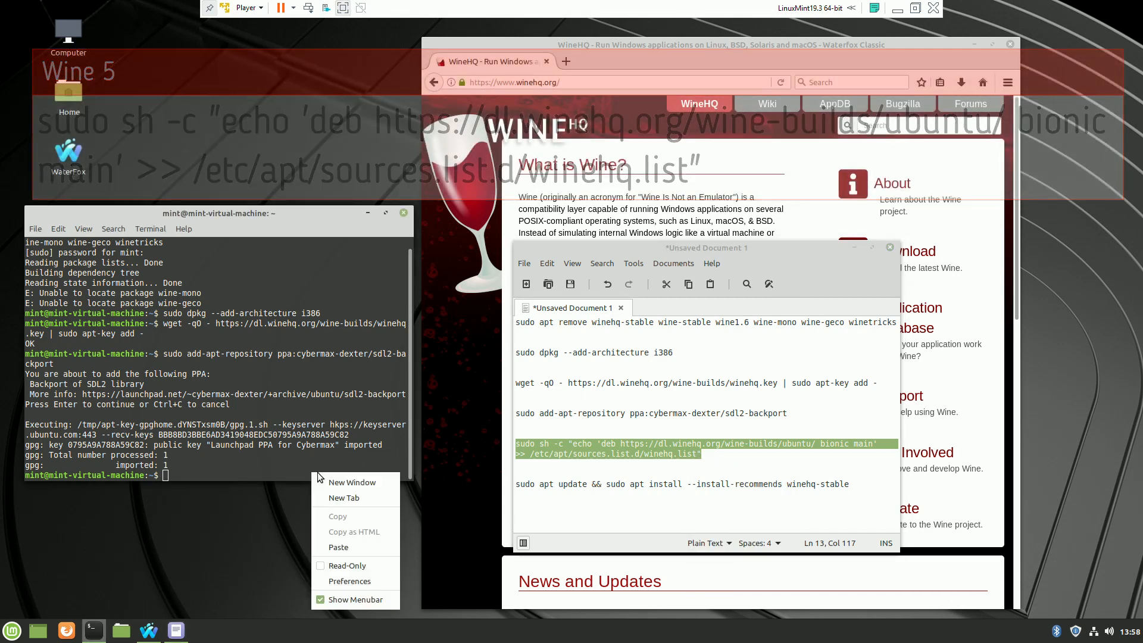
{"action": "left_click", "coordinate": [338, 548]}
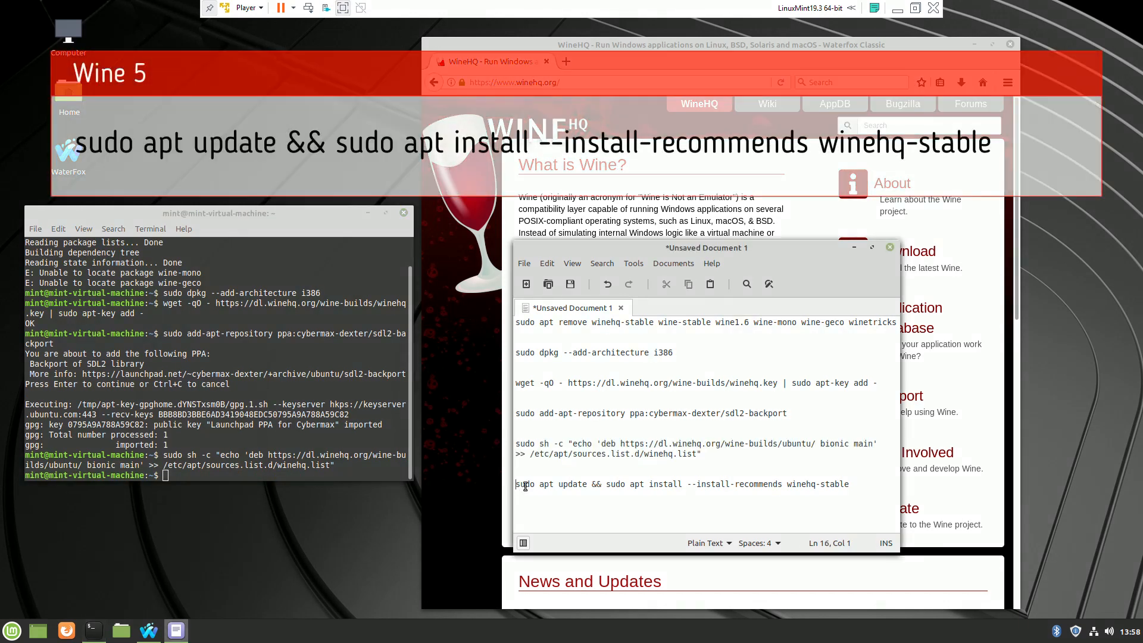
- Copy and run the apt update && apt install winehq-stable command
{"action": "triple_click", "coordinate": [656, 483]}
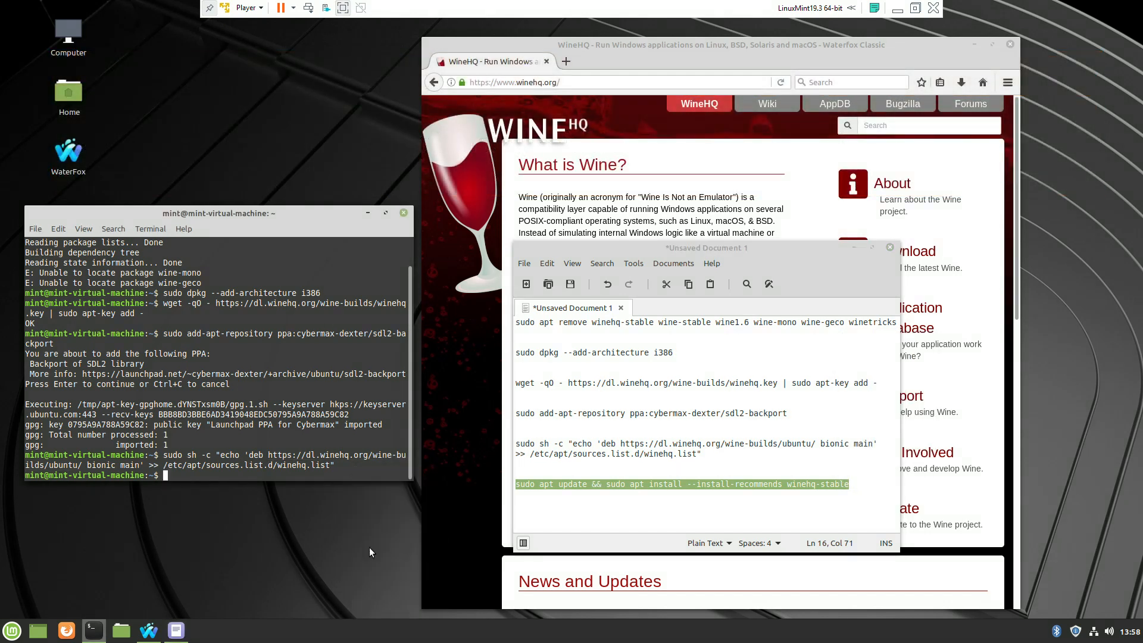
{"action": "key", "text": "Return"}
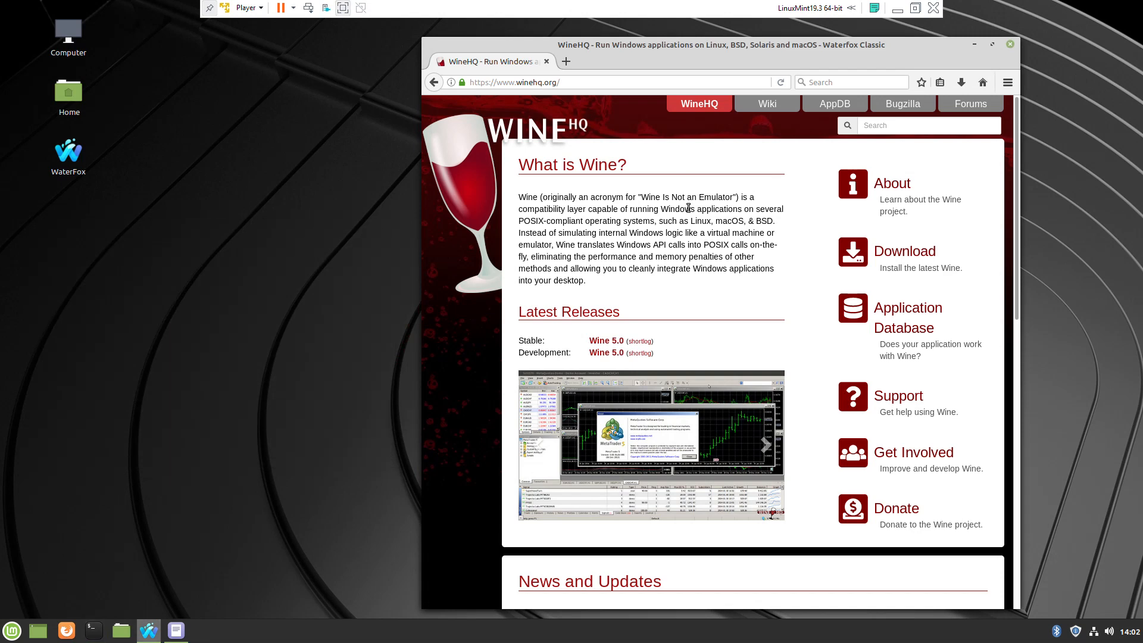
- Search xnview and download XnView-win.exe, the XnView Classic Std. Setup, from xnview.com
{"action": "left_click", "coordinate": [566, 61]}
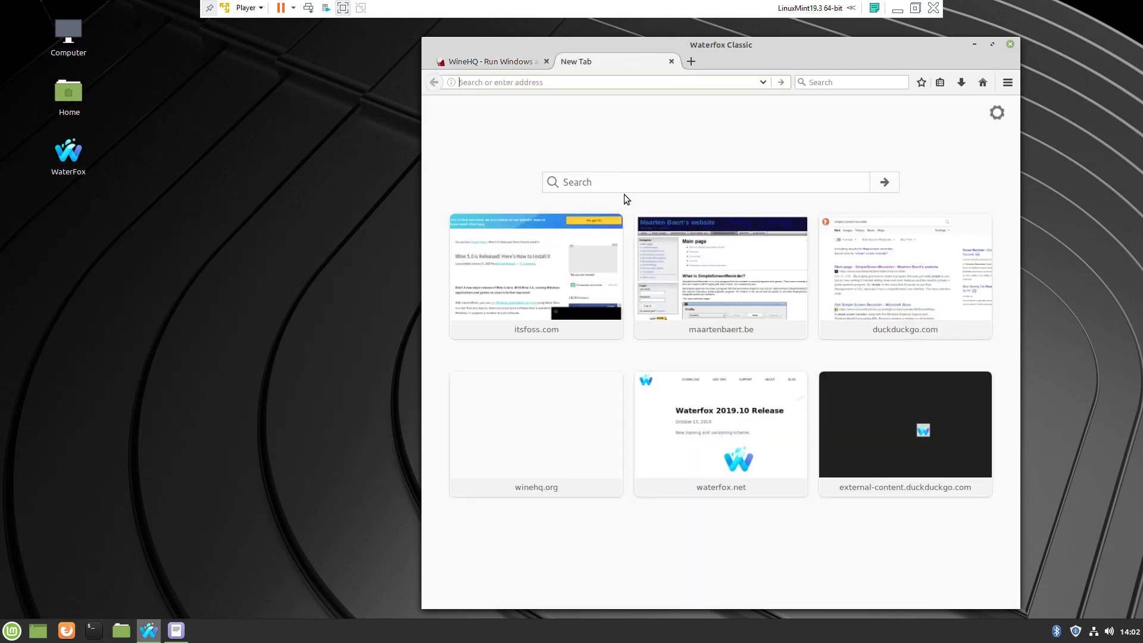
{"action": "type", "text": "xnview&ia=web"}
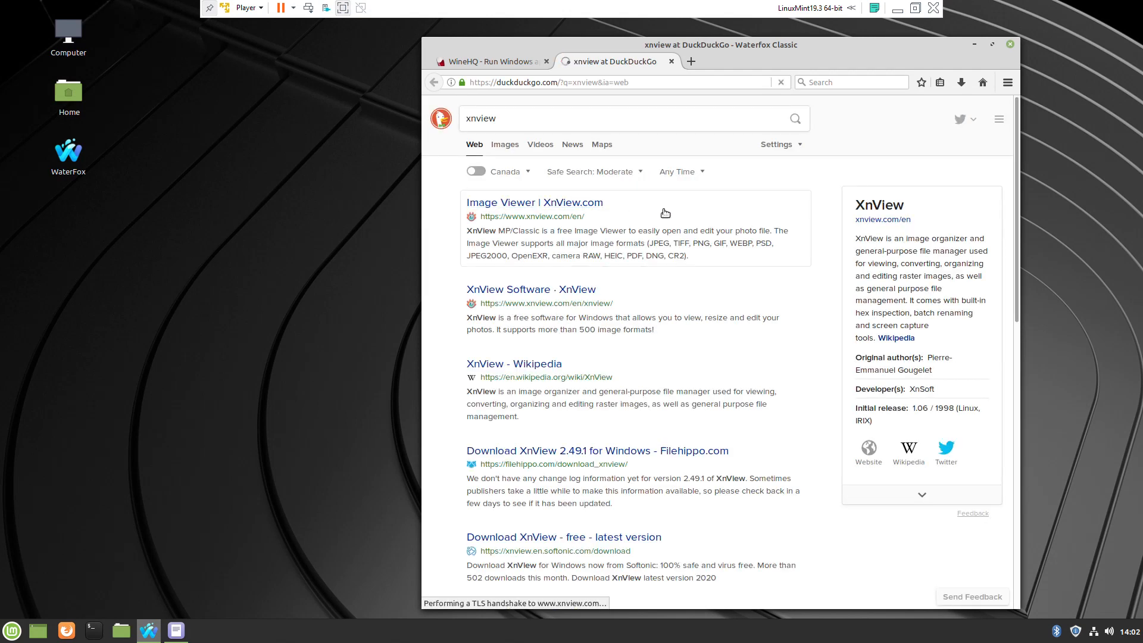
{"action": "left_click", "coordinate": [533, 202]}
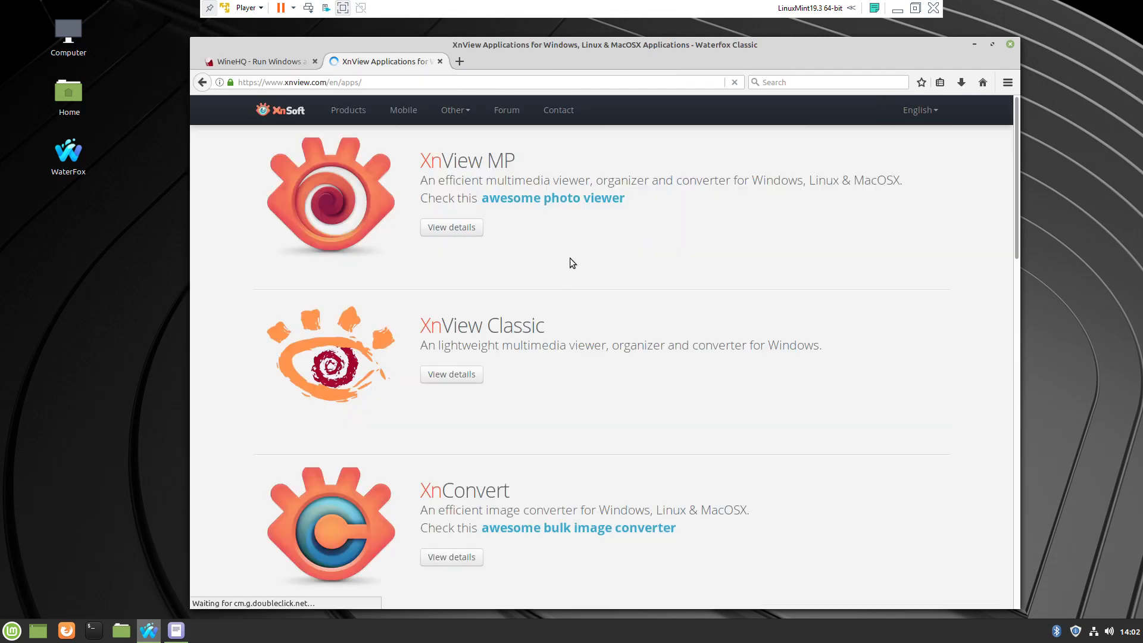
{"action": "left_click", "coordinate": [451, 374]}
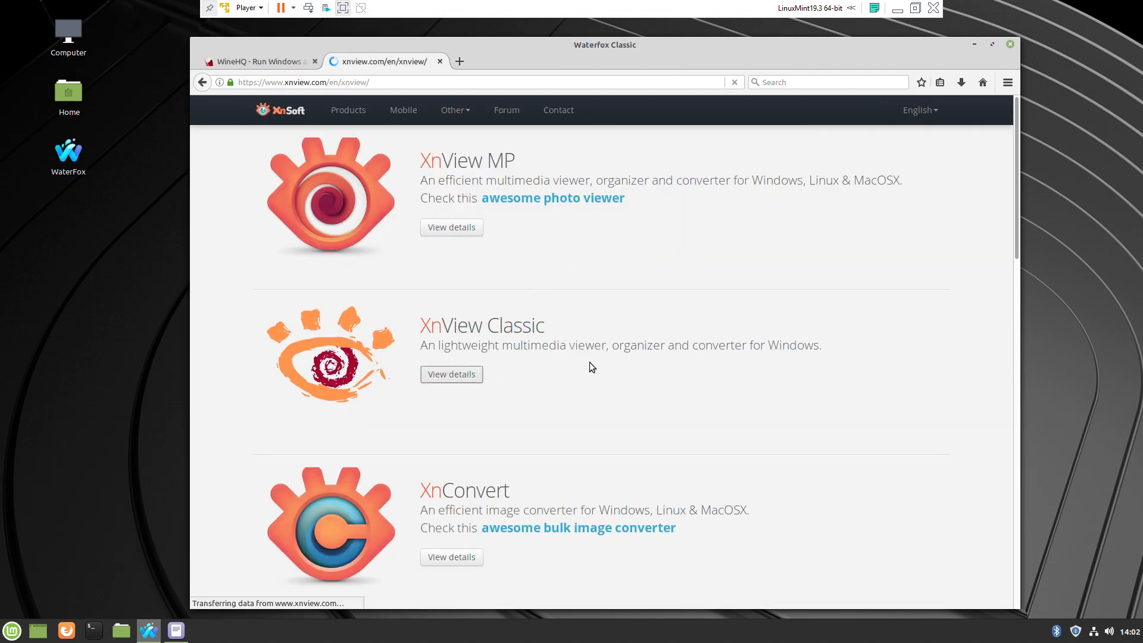
{"action": "left_click", "coordinate": [450, 374]}
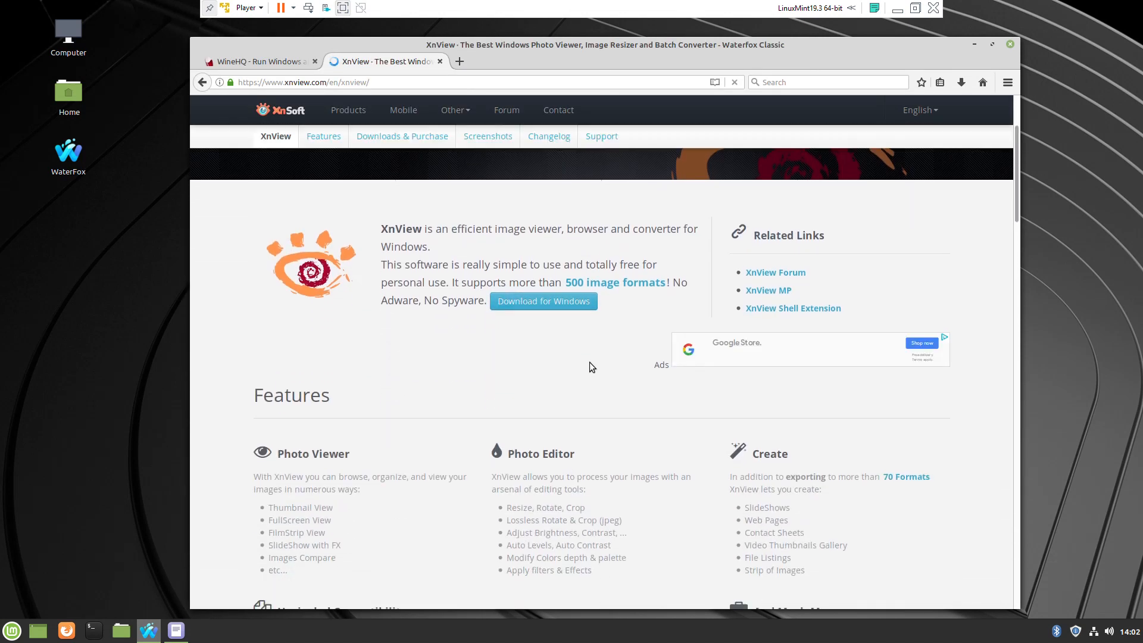
{"action": "left_click", "coordinate": [402, 136]}
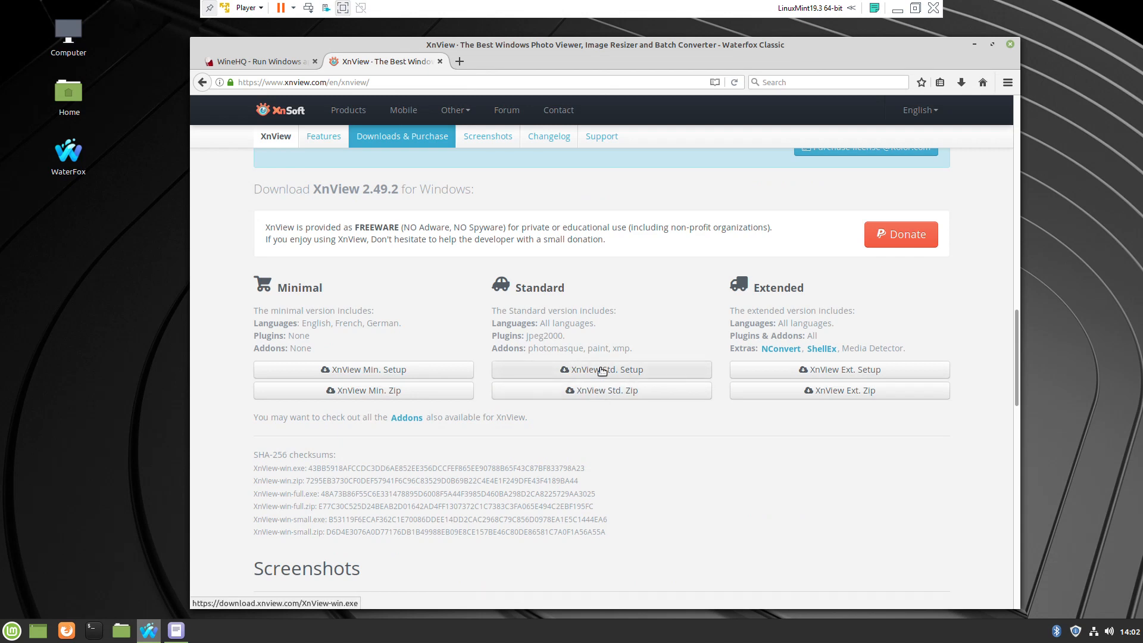
{"action": "left_click", "coordinate": [601, 370]}
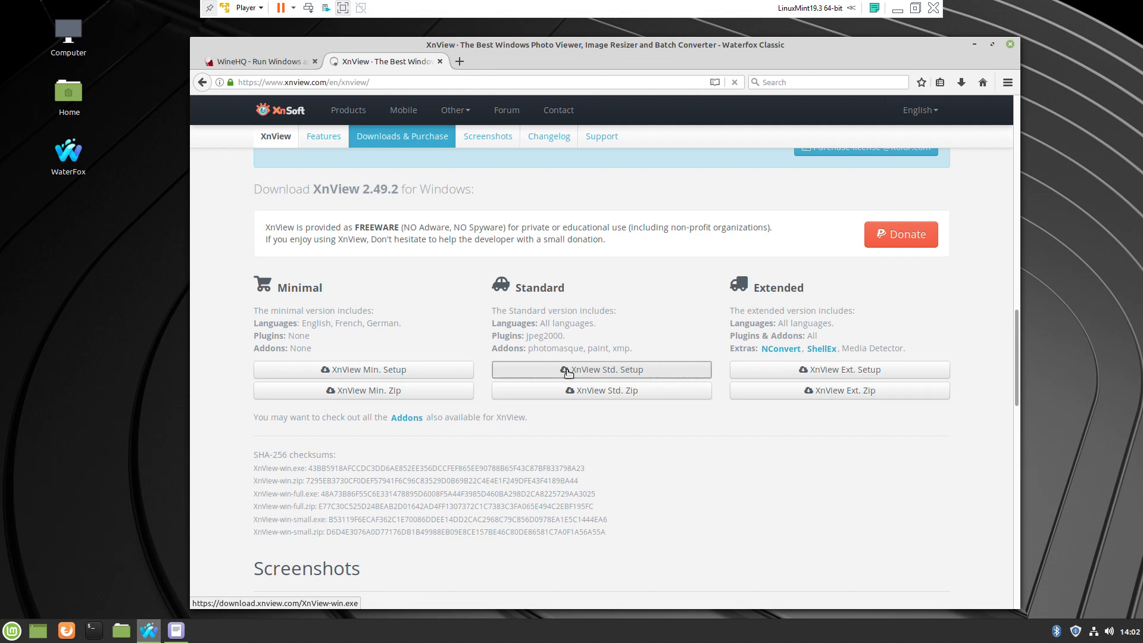
{"action": "left_click", "coordinate": [601, 370]}
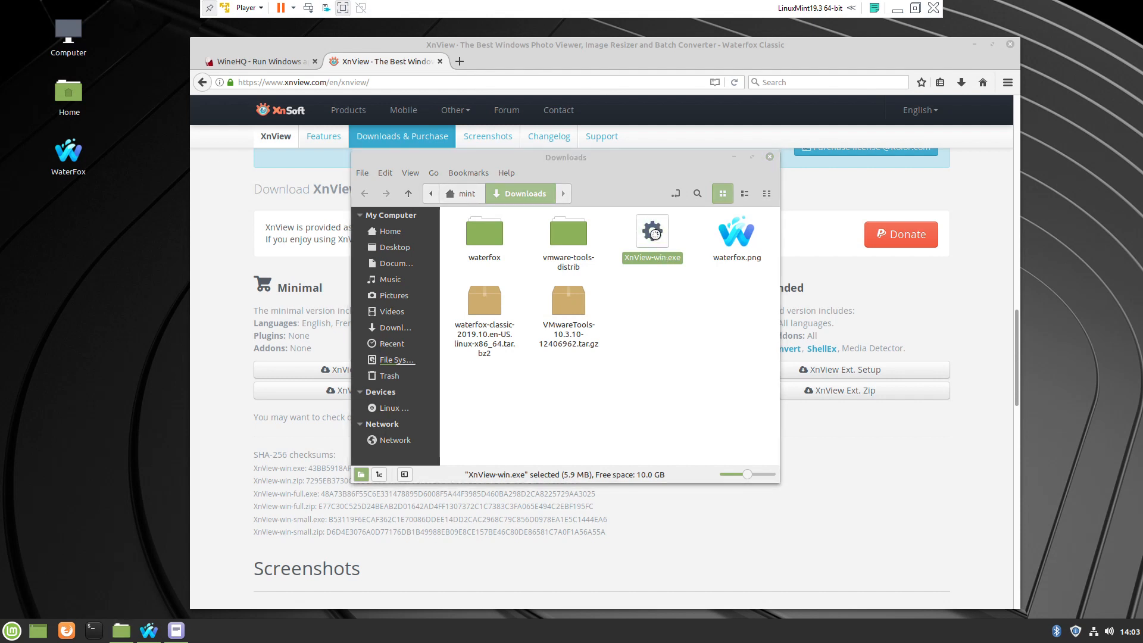
- Launch XnView-win.exe and let Wine install its Mono and Gecko packages
{"action": "double_click", "coordinate": [652, 230]}
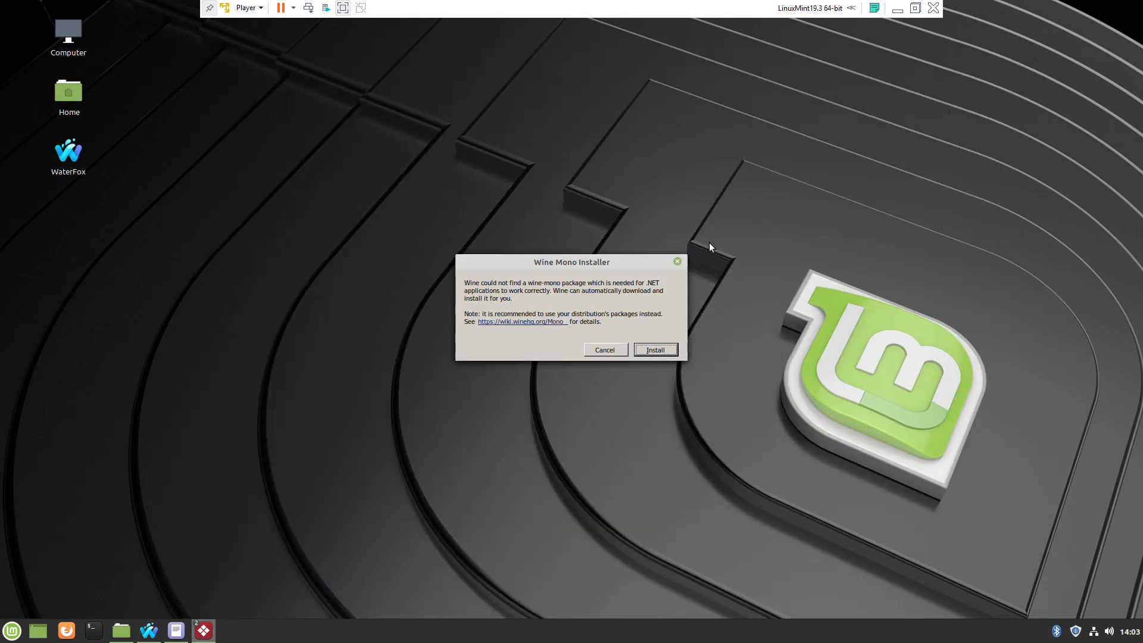
{"action": "mouse_move", "coordinate": [663, 354]}
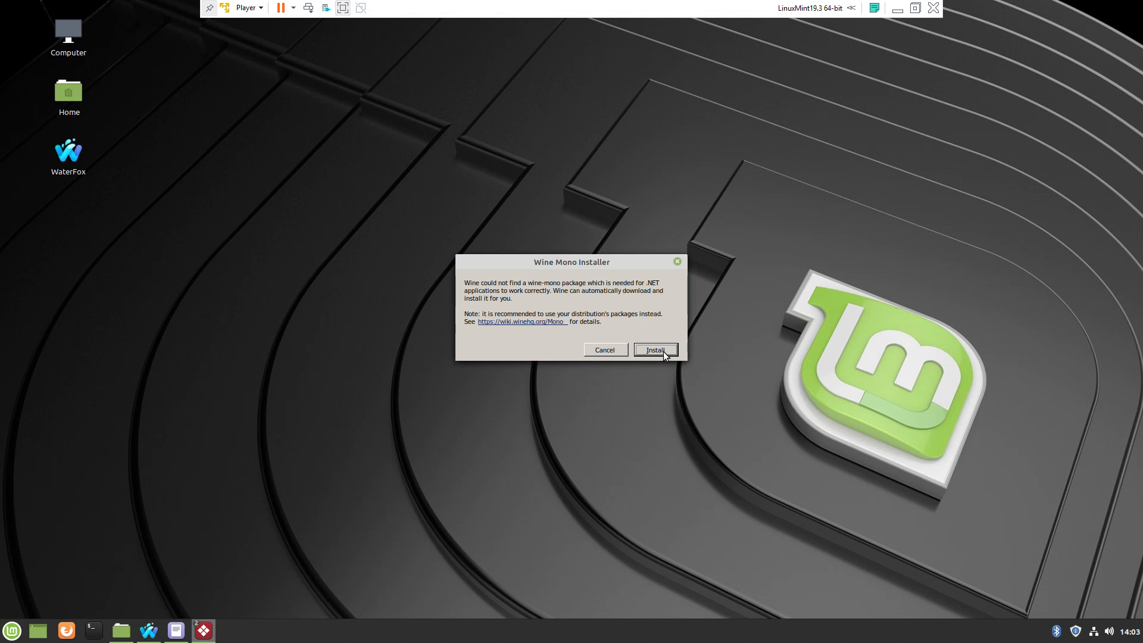
{"action": "left_click", "coordinate": [654, 349]}
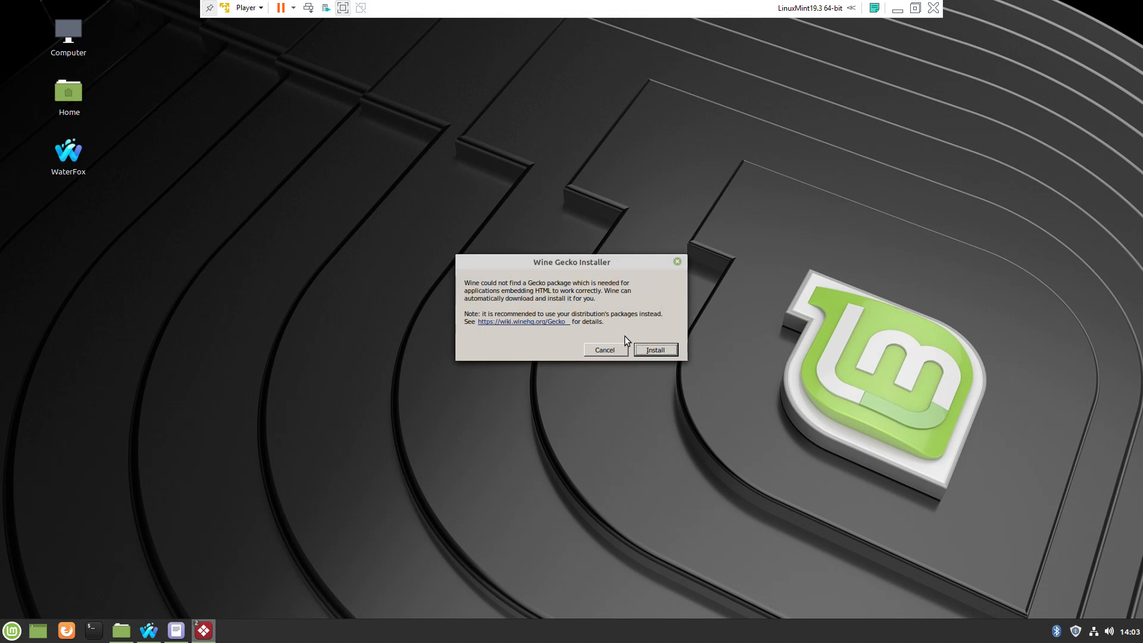
{"action": "left_click", "coordinate": [654, 350]}
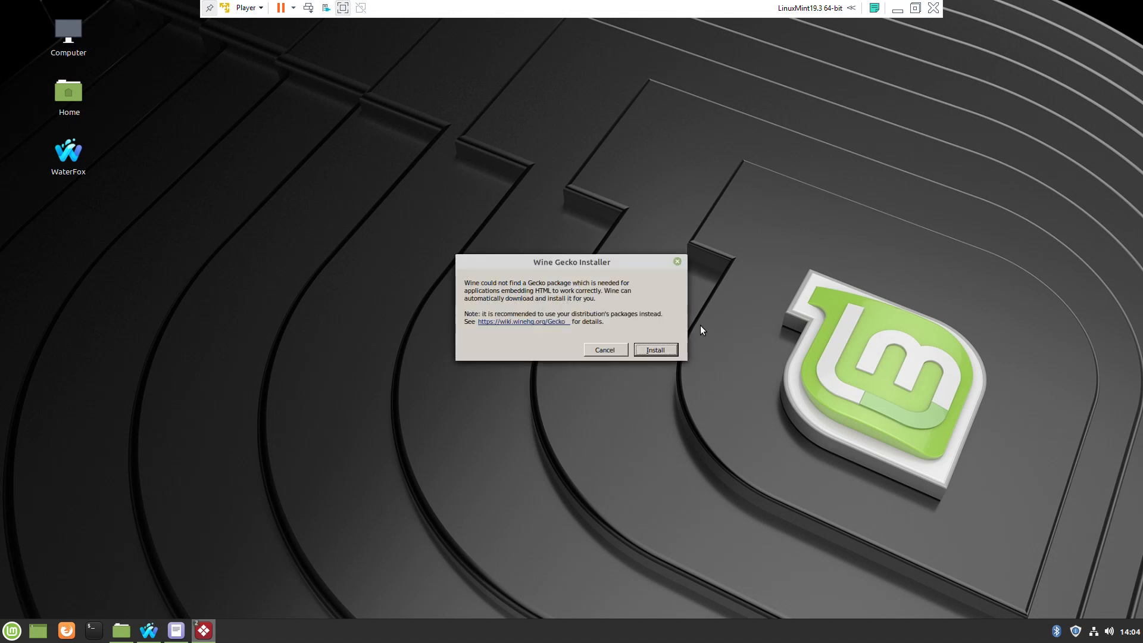
{"action": "mouse_move", "coordinate": [653, 353]}
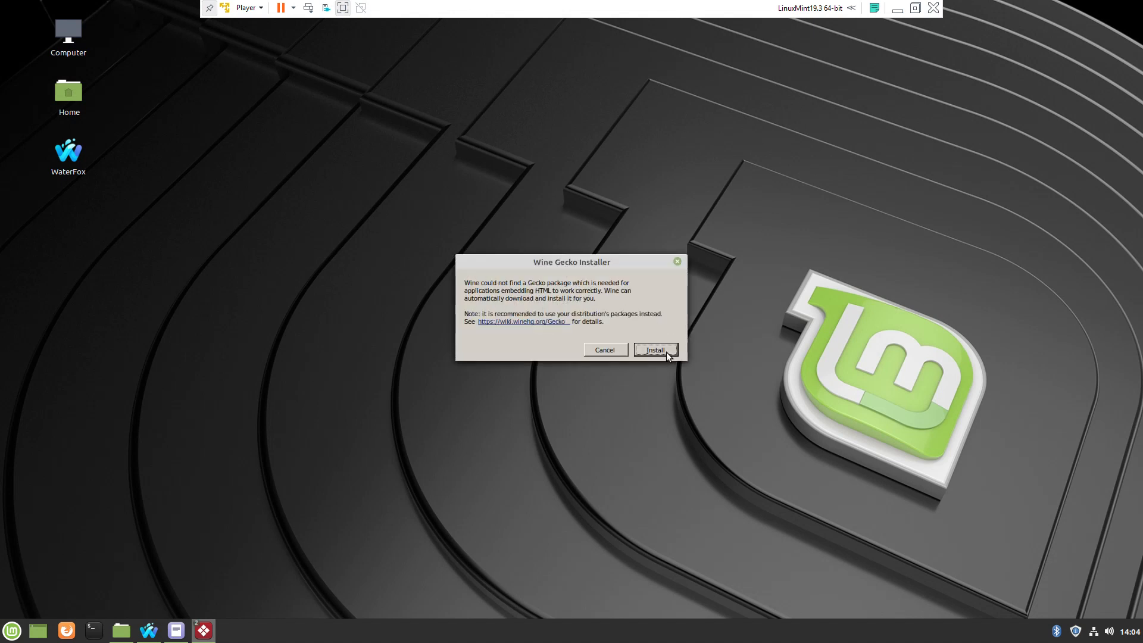
{"action": "left_click", "coordinate": [653, 349]}
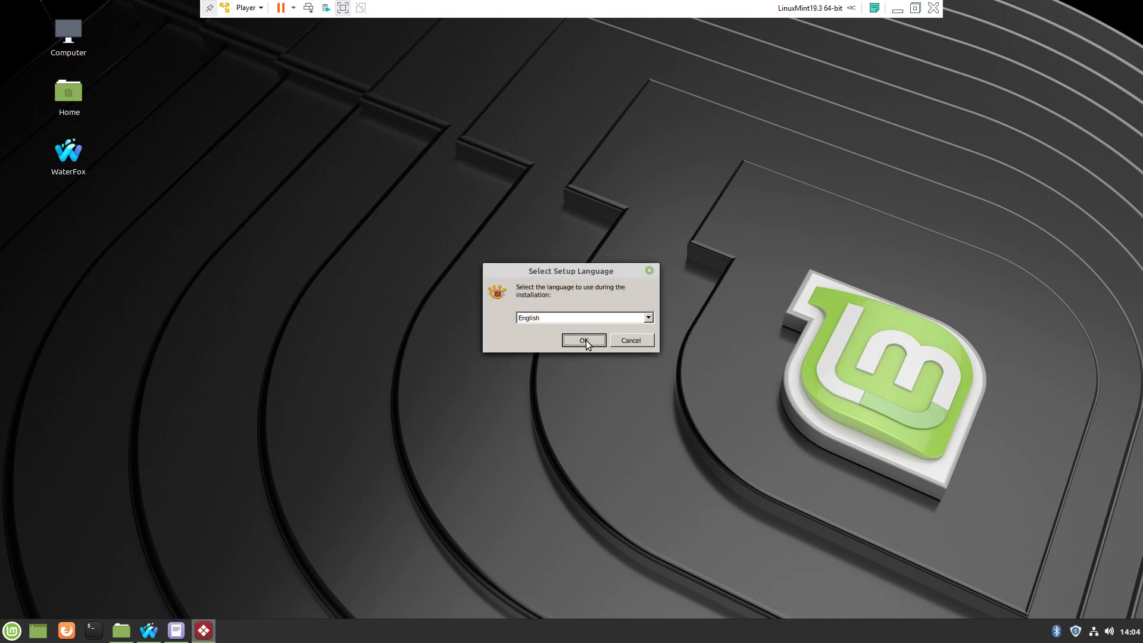
- Install XnView in English, accepting the license, default folders and desktop/Quick Launch shortcuts
{"action": "left_click", "coordinate": [584, 340]}
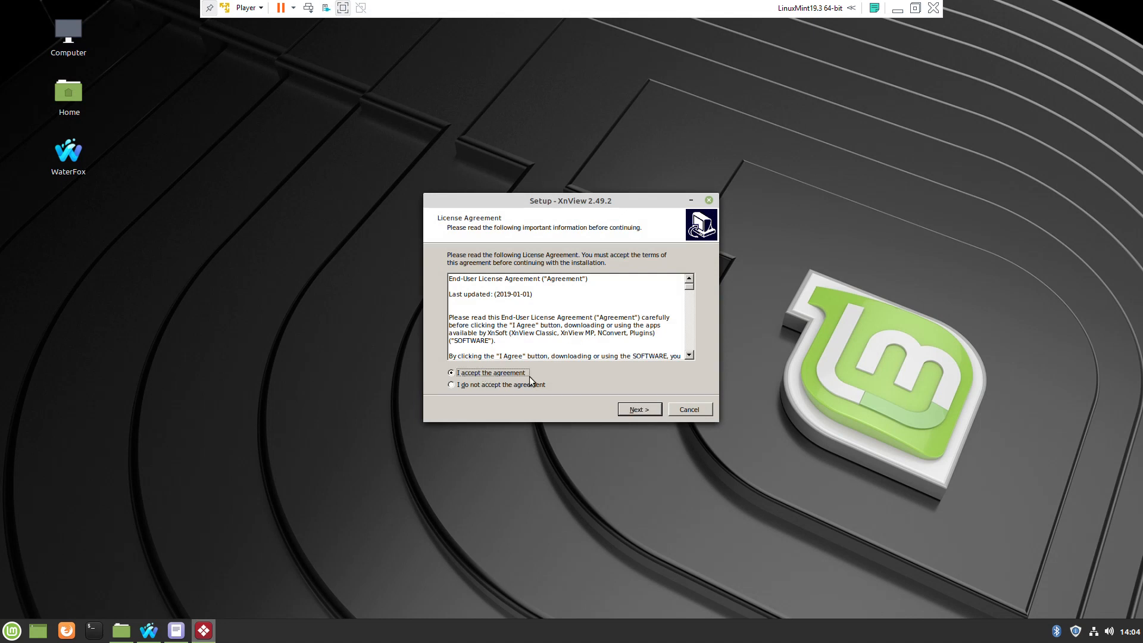
{"action": "left_click", "coordinate": [637, 409]}
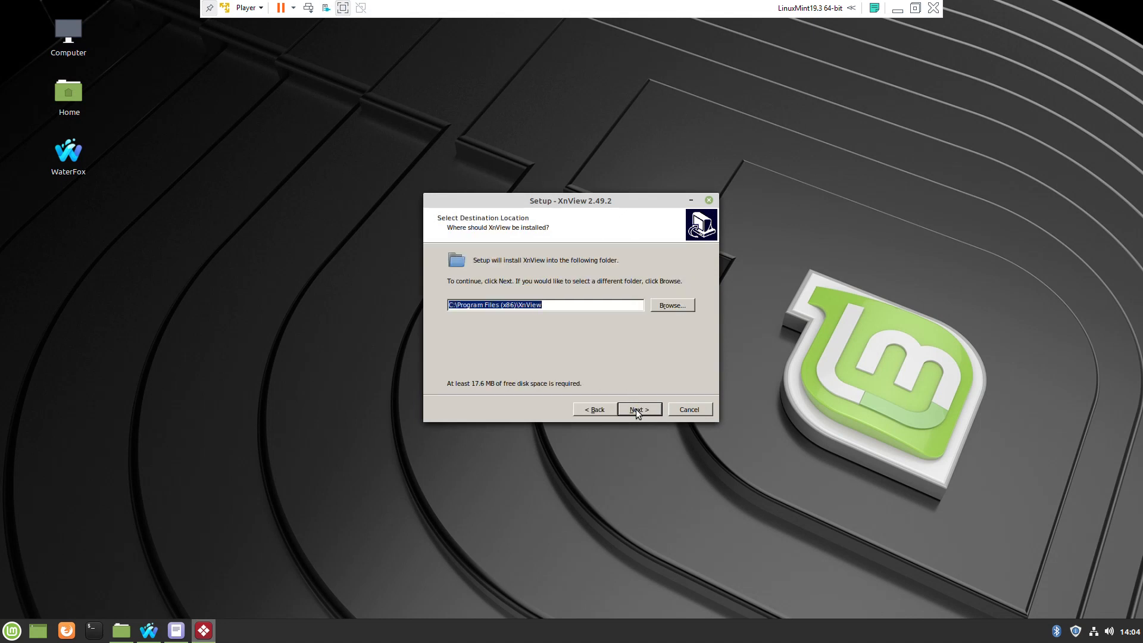
{"action": "left_click", "coordinate": [637, 409]}
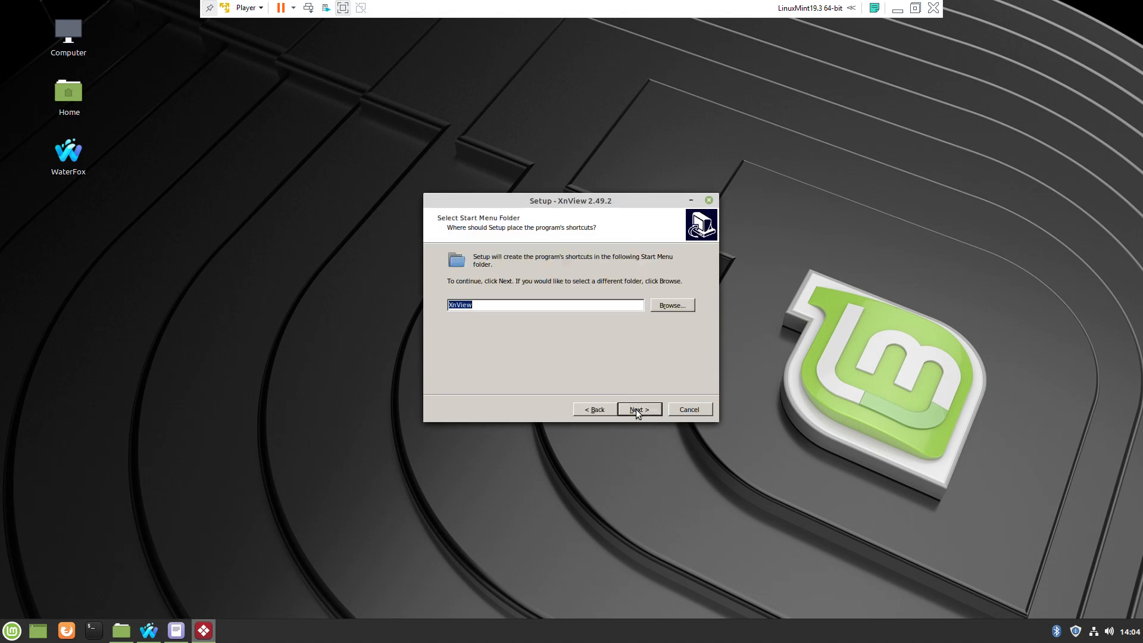
{"action": "left_click", "coordinate": [637, 409]}
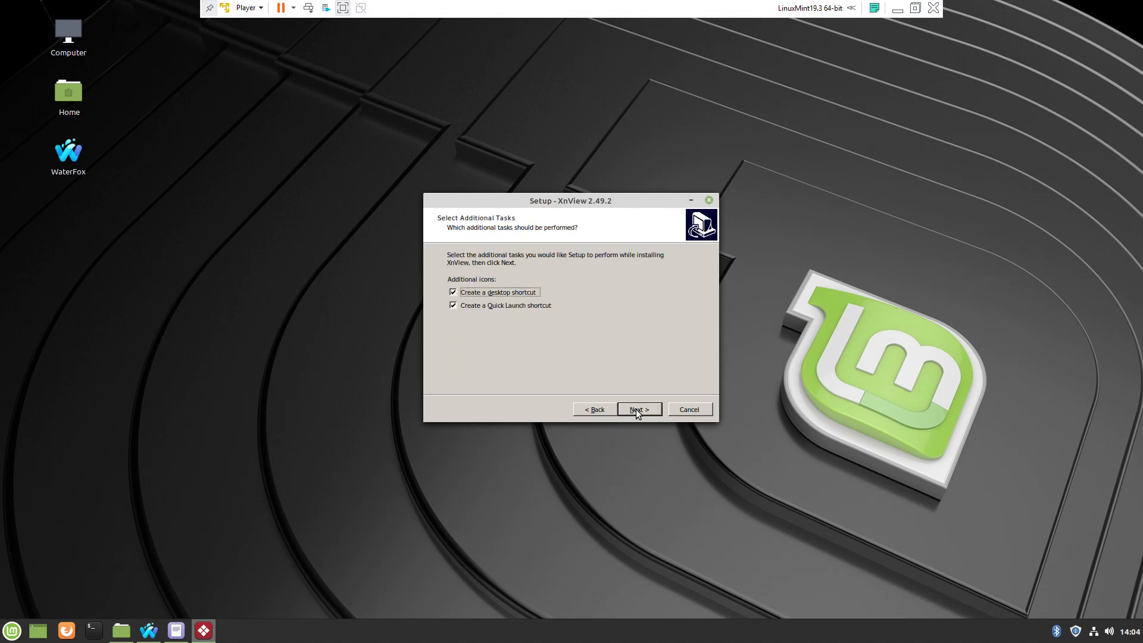
{"action": "left_click", "coordinate": [637, 409]}
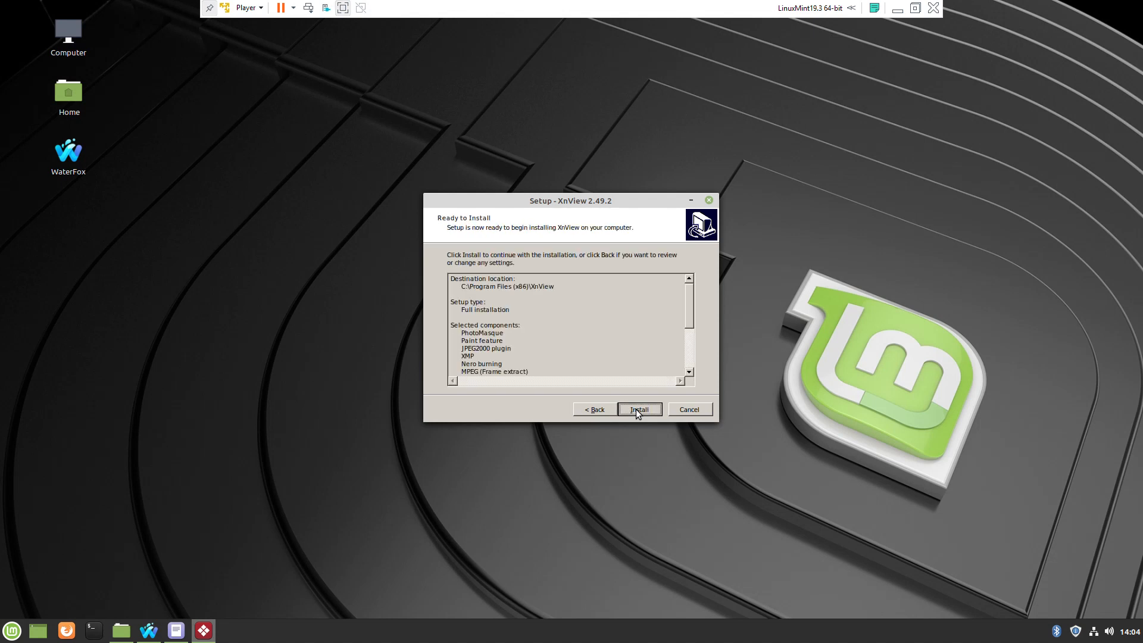
{"action": "left_click", "coordinate": [638, 409]}
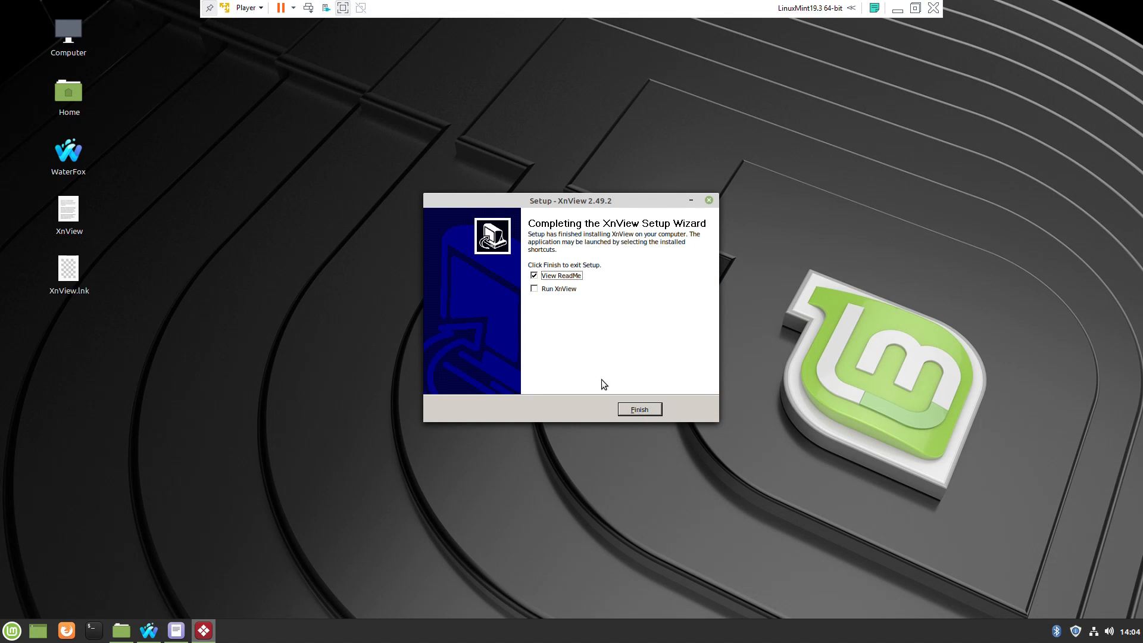
- Finish XnView setup, enable the desktop Trash icon, and launch XnView from its shortcut
{"action": "left_click", "coordinate": [639, 409]}
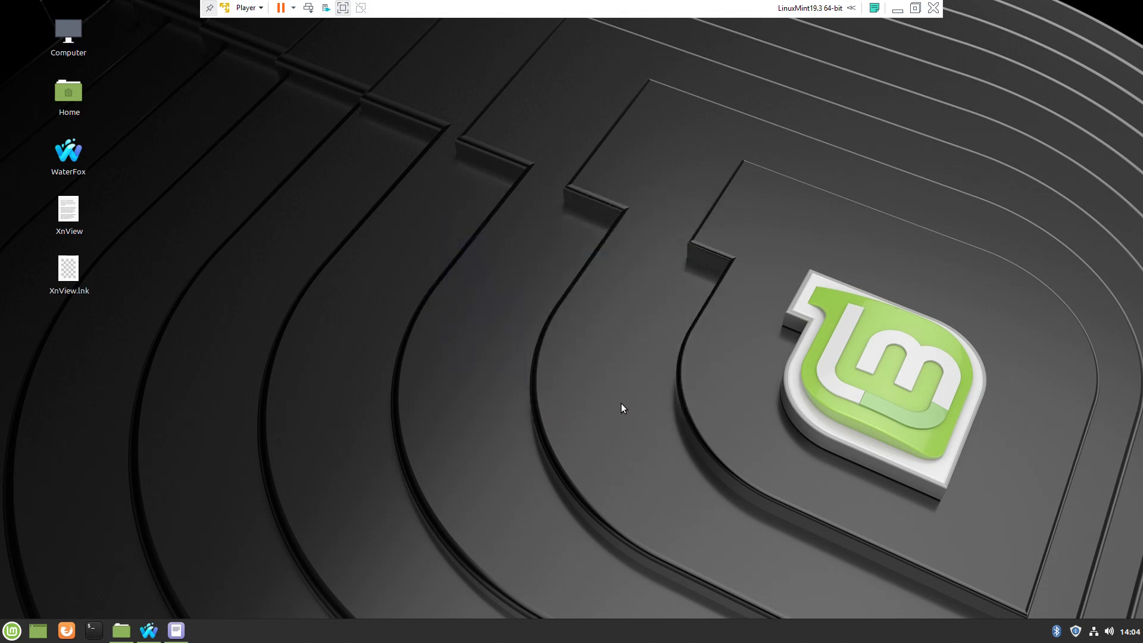
{"action": "right_click", "coordinate": [622, 408]}
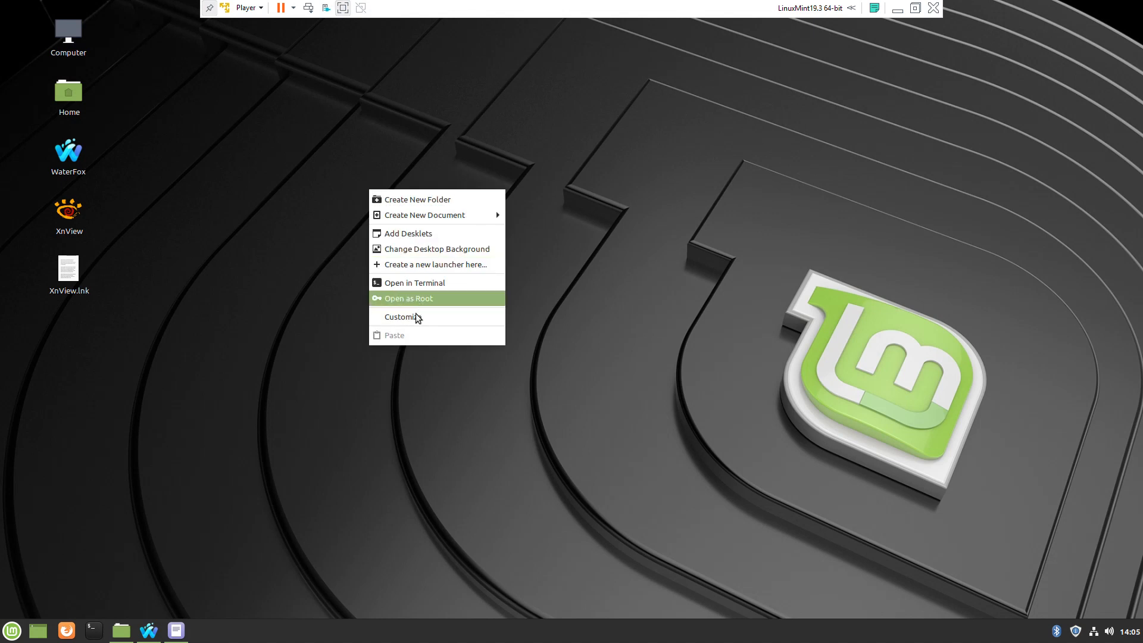
{"action": "left_click", "coordinate": [401, 316]}
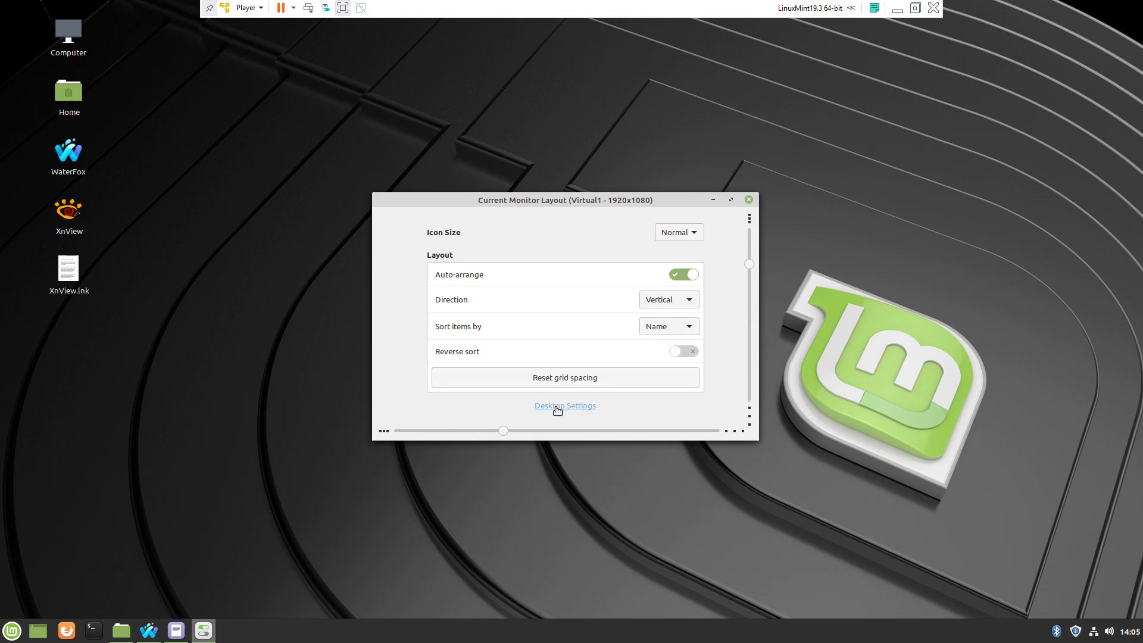
{"action": "left_click", "coordinate": [565, 405]}
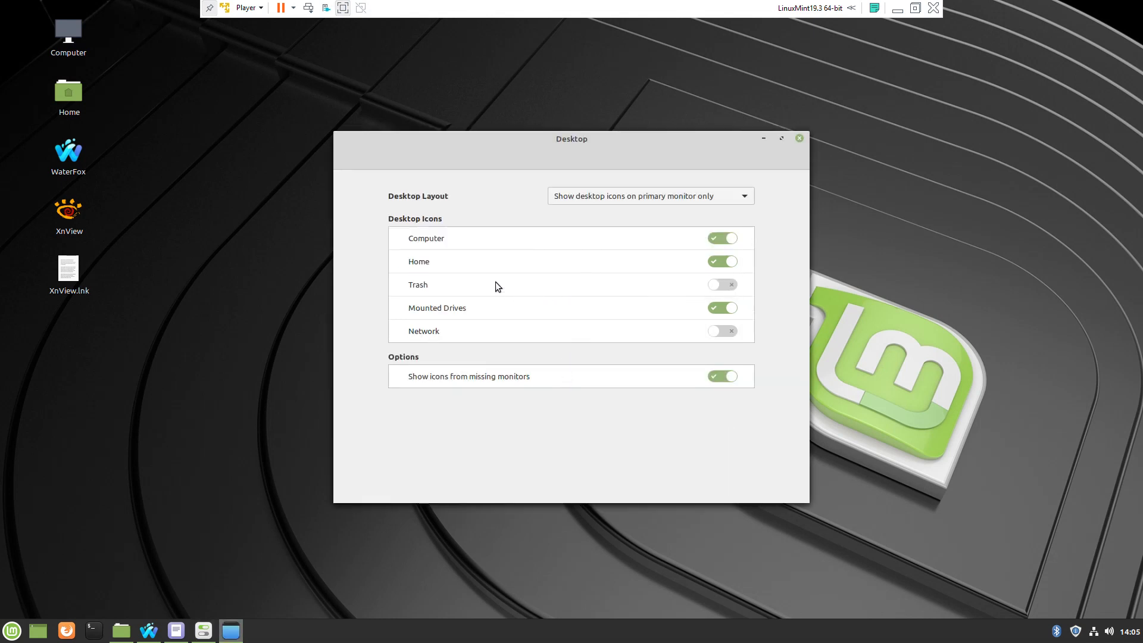
{"action": "left_click", "coordinate": [722, 285]}
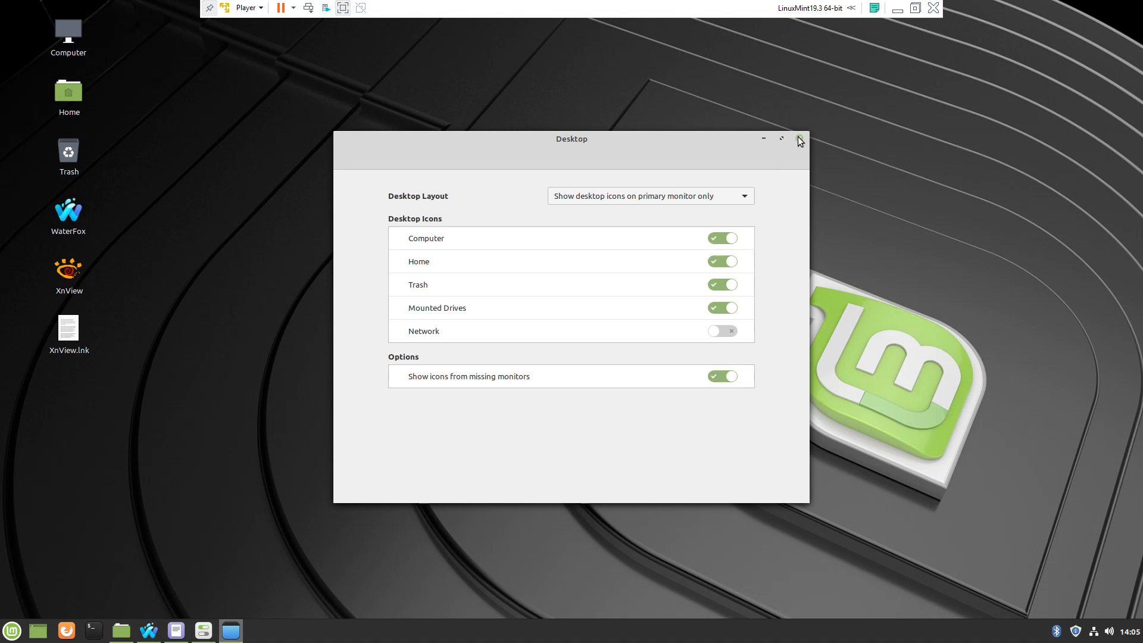
{"action": "left_click", "coordinate": [799, 140]}
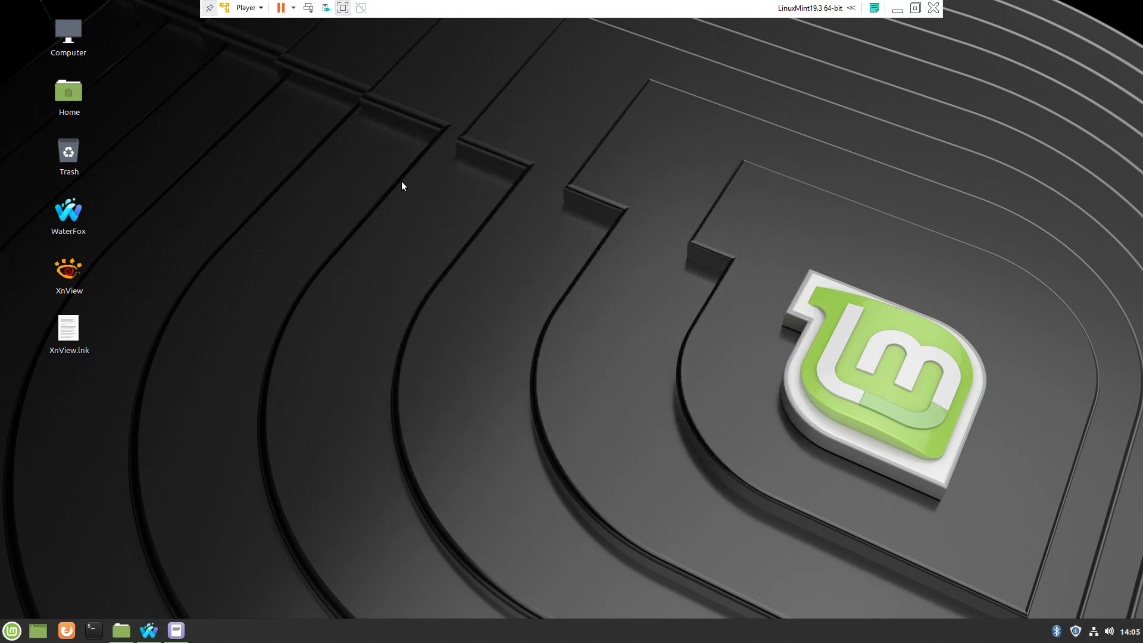
{"action": "left_click", "coordinate": [68, 329]}
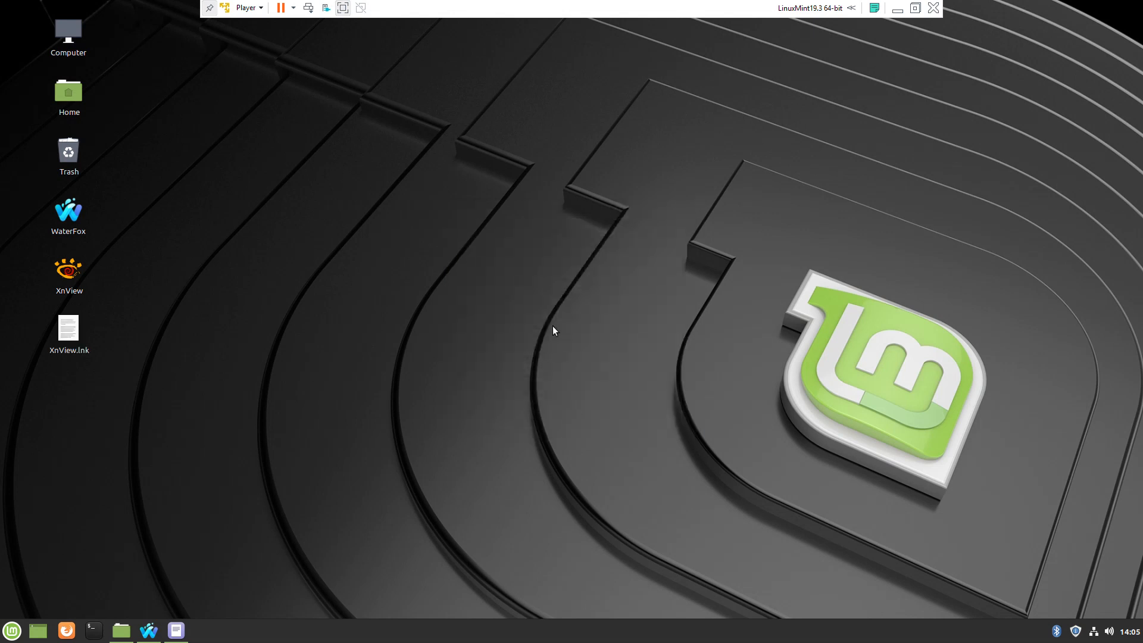
{"action": "double_click", "coordinate": [67, 270]}
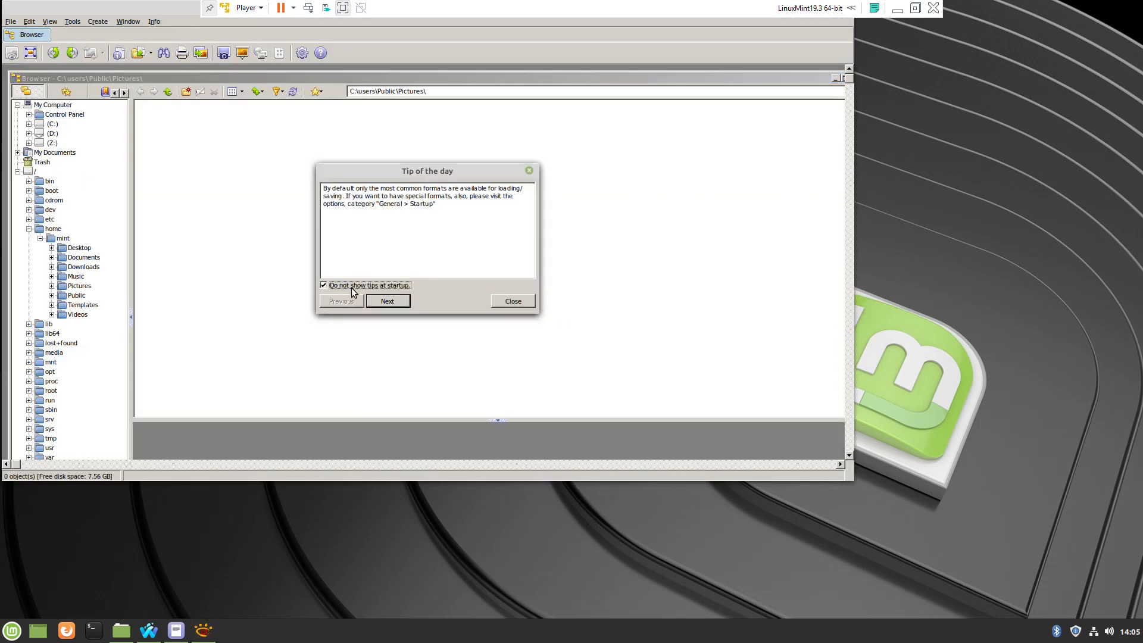
- Dismiss the tip, view waterfox.png from Downloads, then close XnView
{"action": "left_click", "coordinate": [512, 301]}
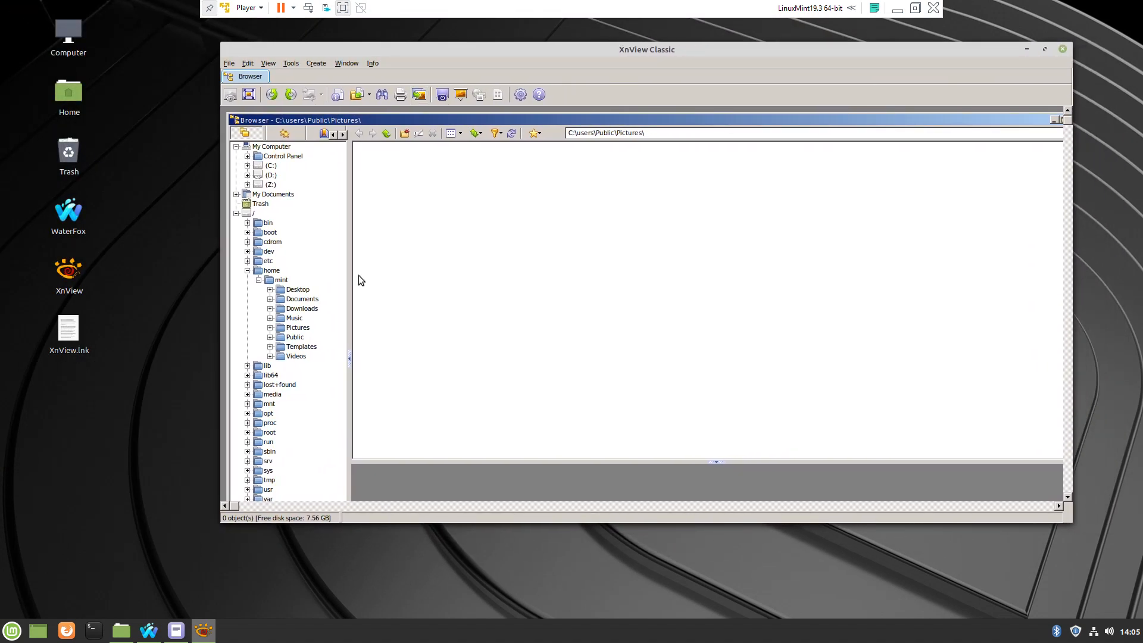
{"action": "left_click", "coordinate": [301, 308]}
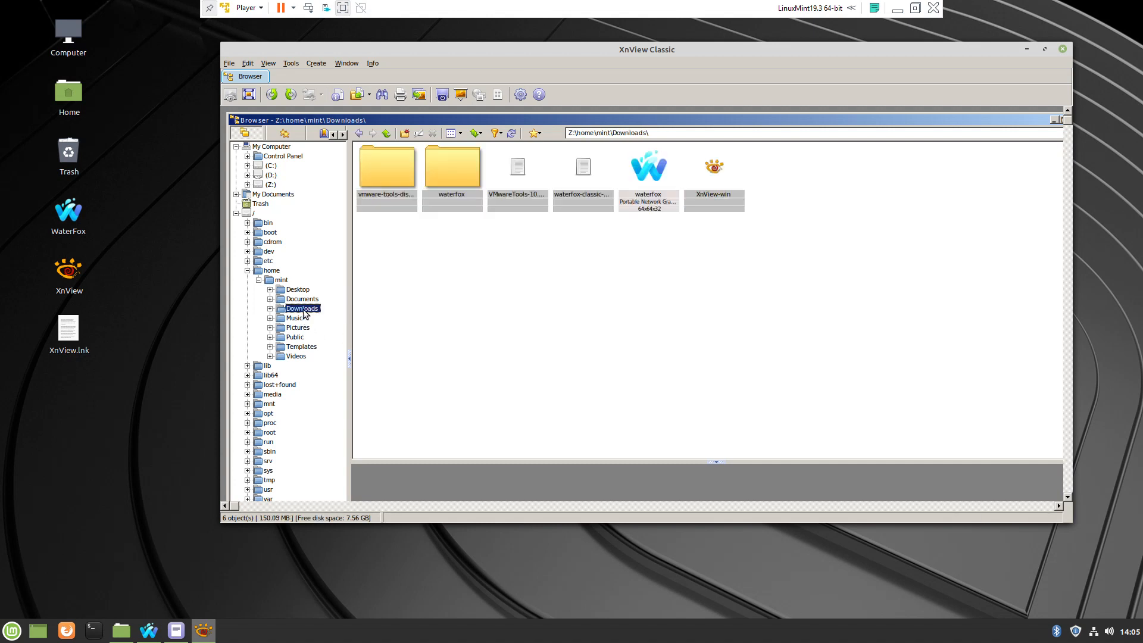
{"action": "left_click", "coordinate": [647, 165]}
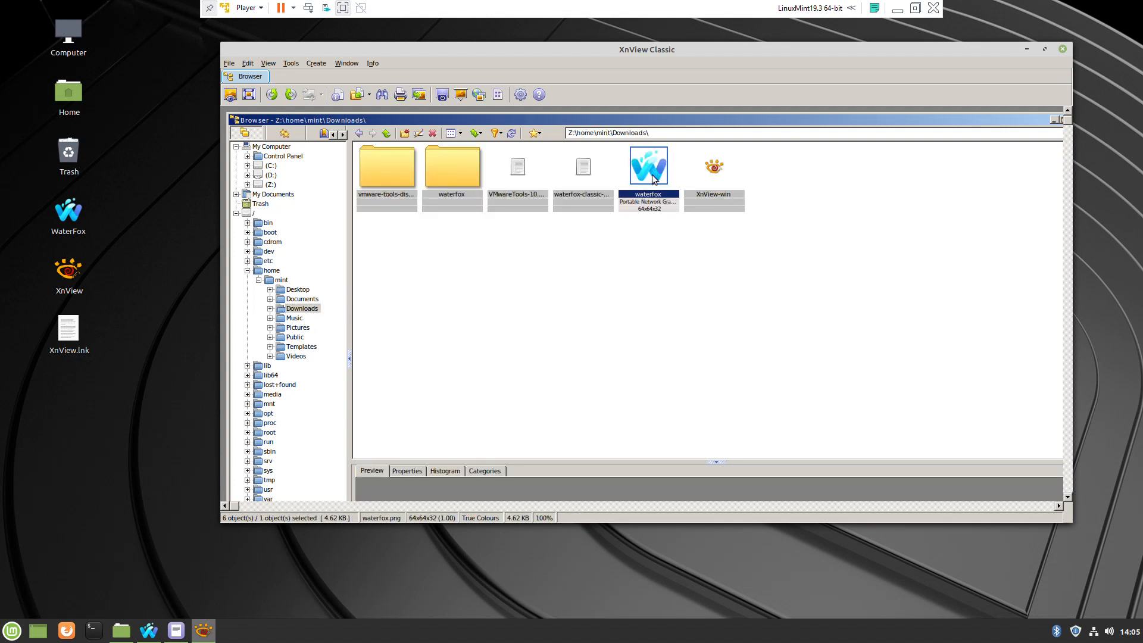
{"action": "double_click", "coordinate": [647, 166]}
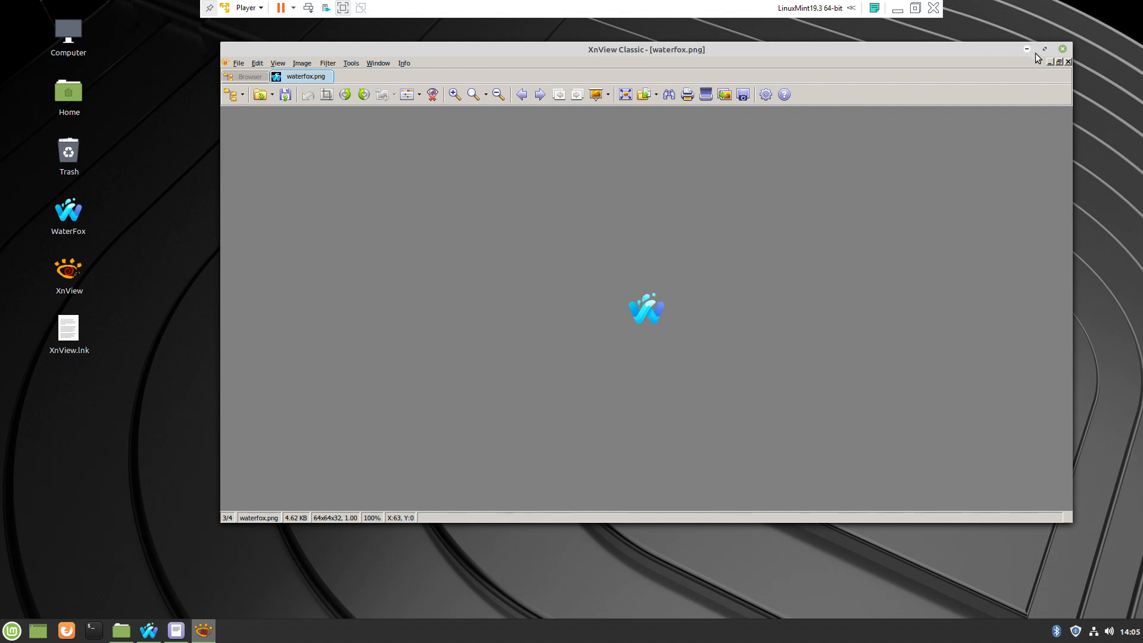
{"action": "left_click", "coordinate": [1061, 49]}
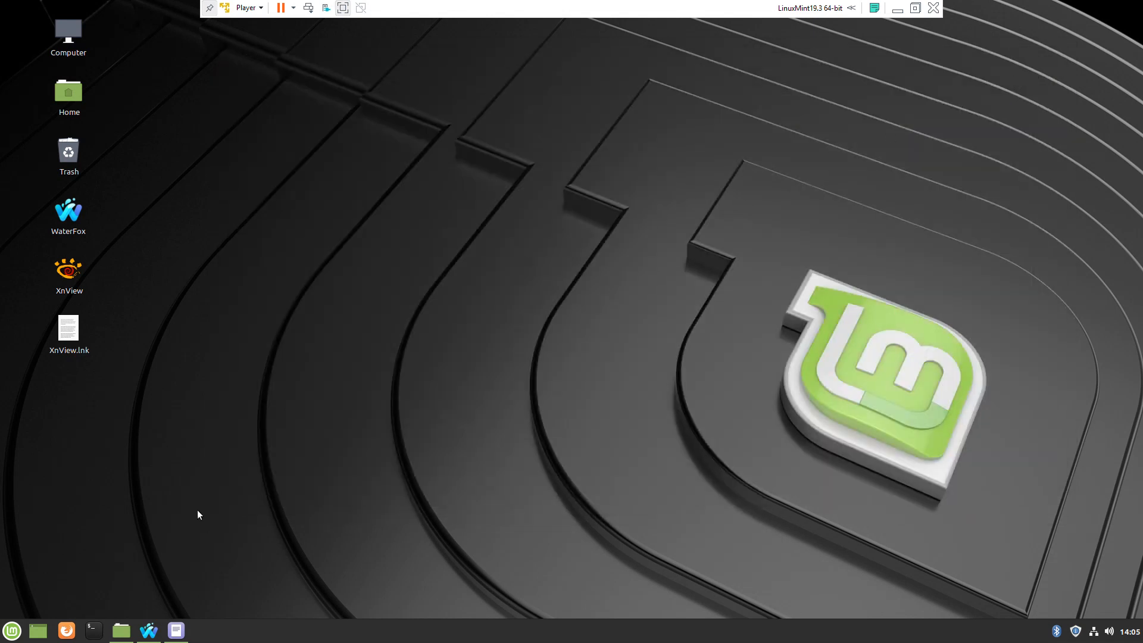
{"action": "left_click", "coordinate": [12, 630]}
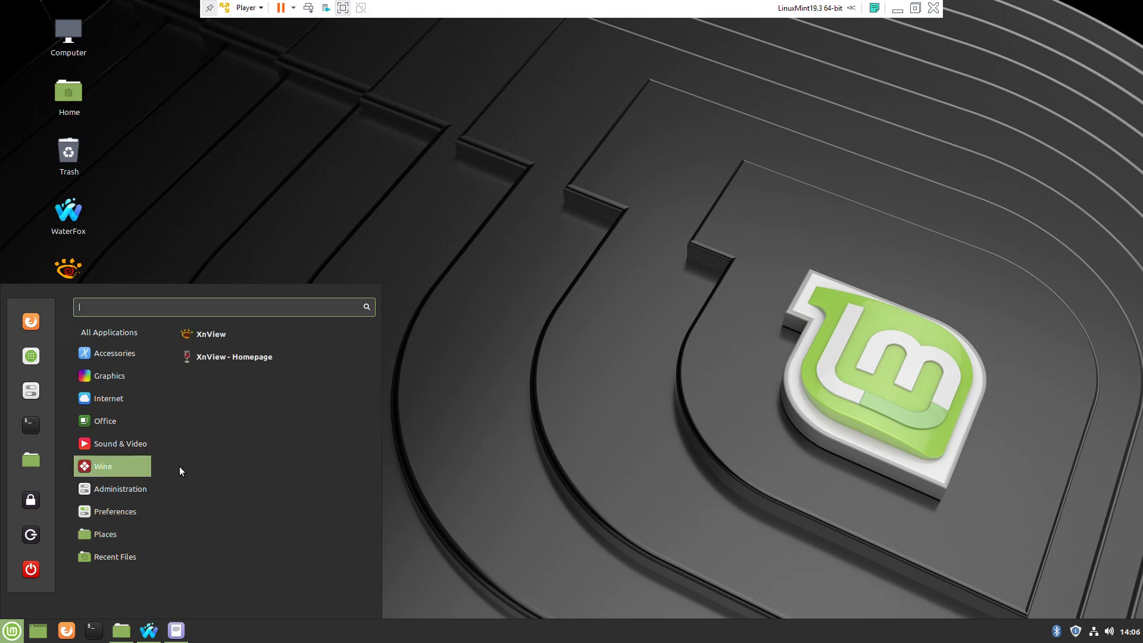
{"action": "mouse_move", "coordinate": [274, 333]}
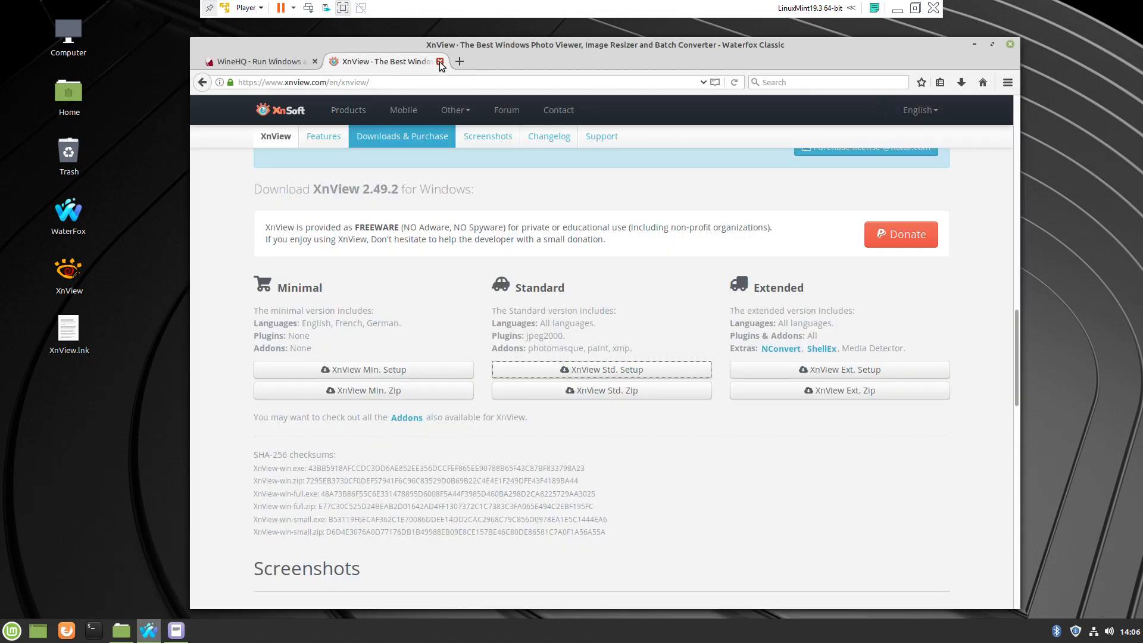
- Replace the XnView tab, search 7zip, and save the 64-bit 7-Zip installer
{"action": "left_click", "coordinate": [439, 61]}
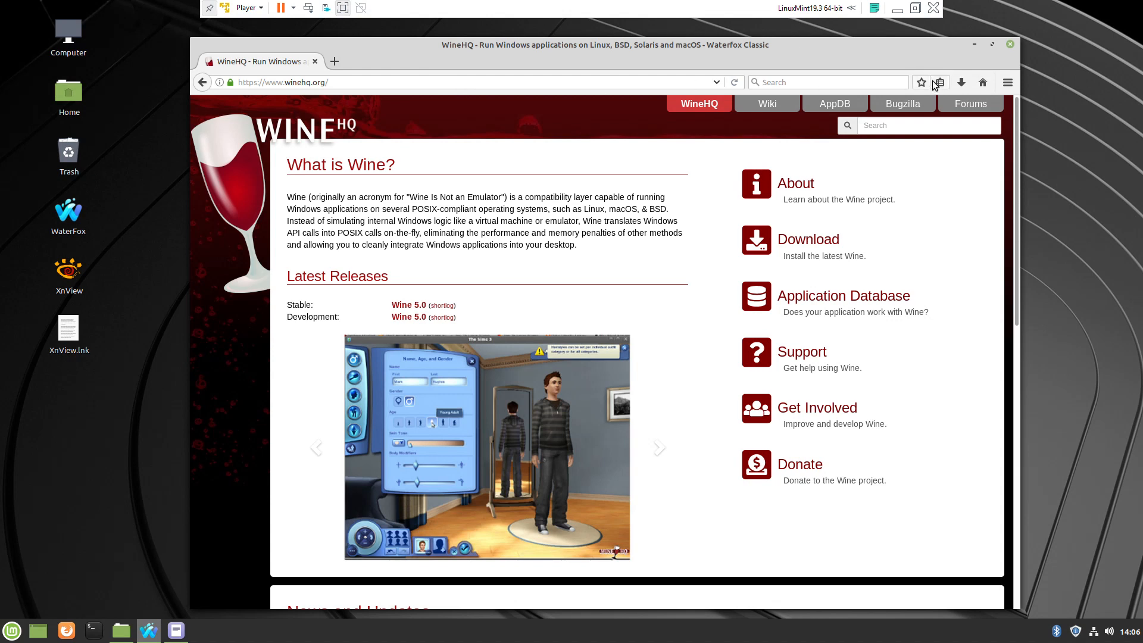
{"action": "left_click", "coordinate": [335, 62]}
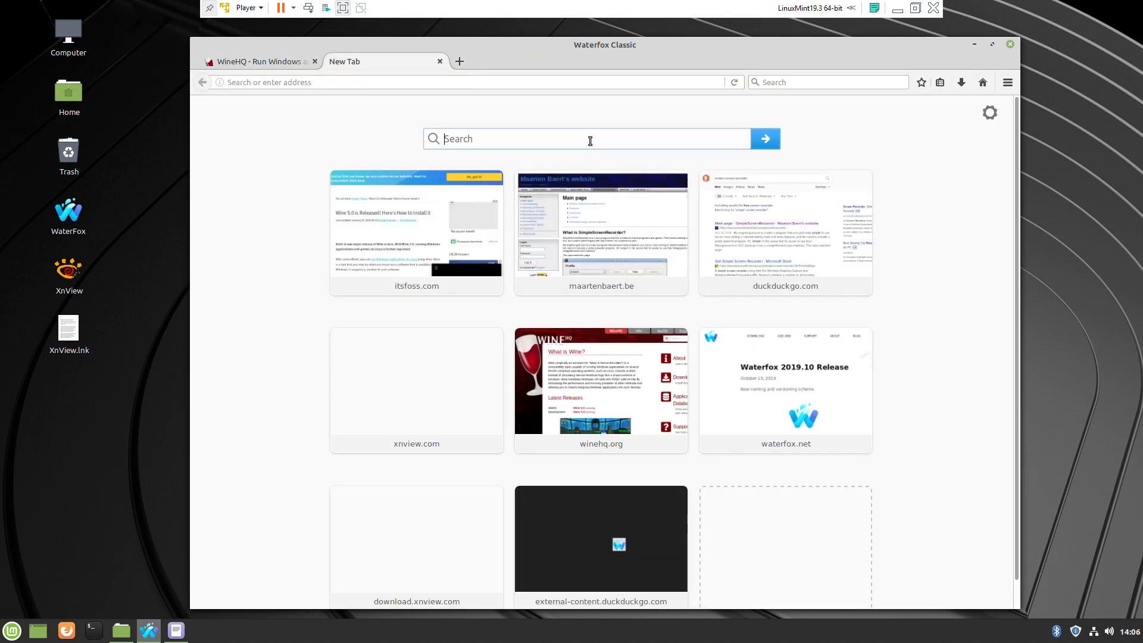
{"action": "type", "text": "7zip"}
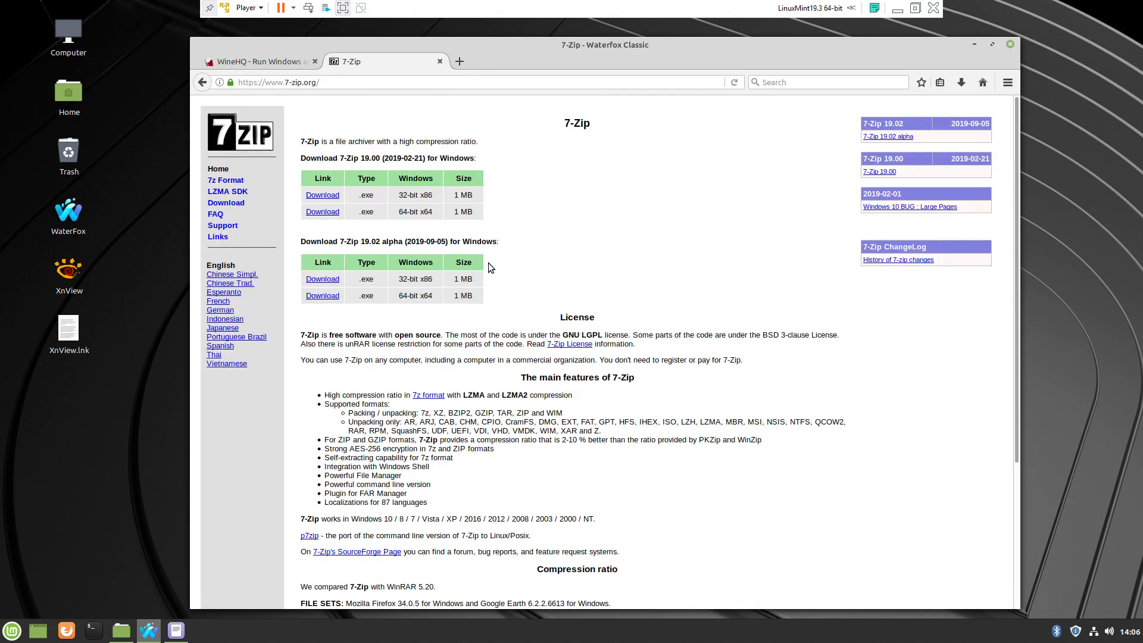
{"action": "mouse_move", "coordinate": [425, 231]}
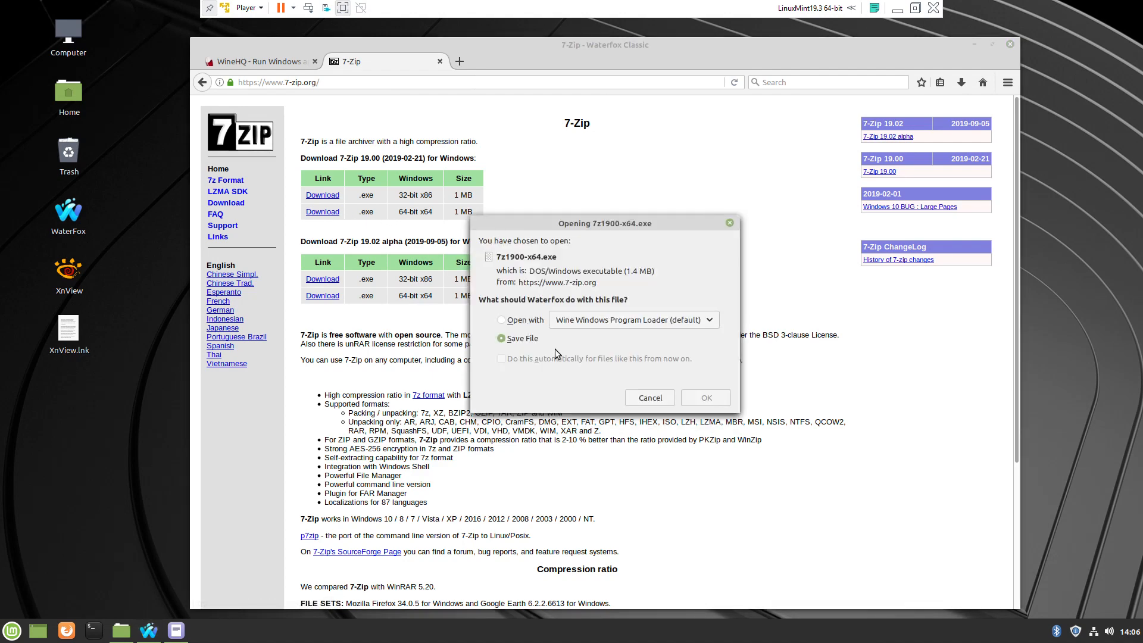
{"action": "left_click", "coordinate": [704, 397]}
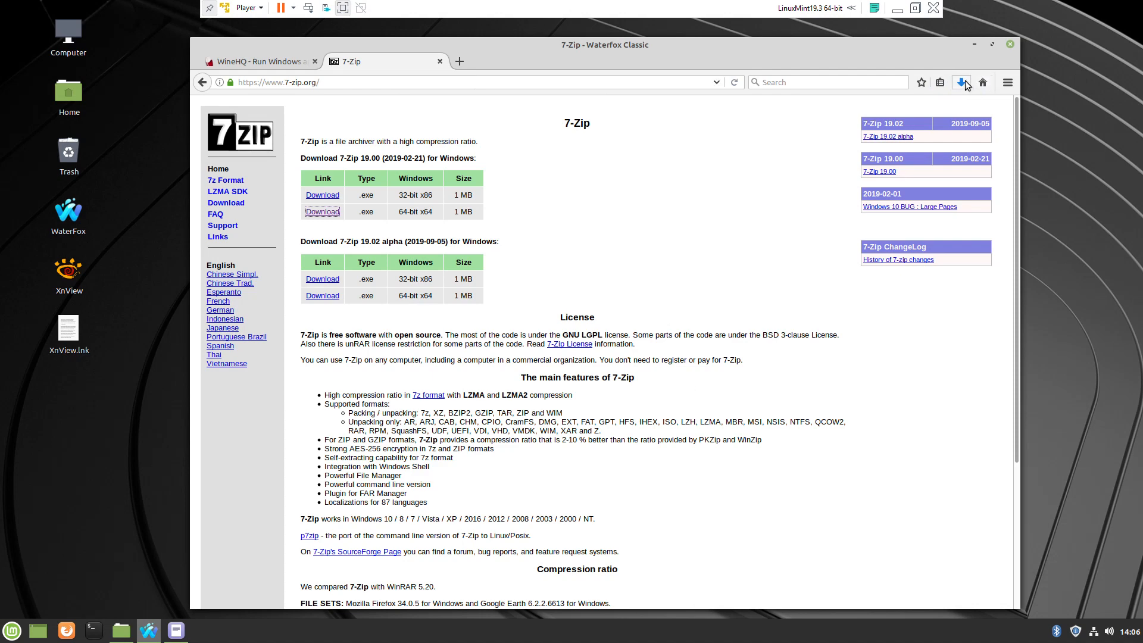
- Show 7z1900-x64.exe in its Downloads folder and close Waterfox with both tabs
{"action": "left_click", "coordinate": [961, 81]}
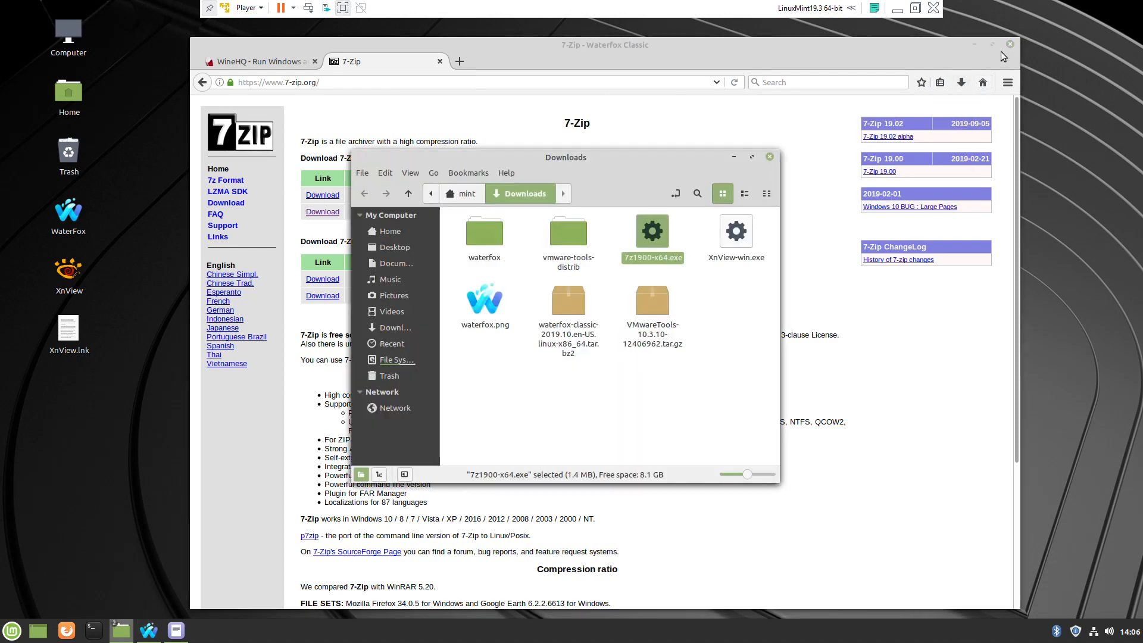
{"action": "left_click", "coordinate": [1010, 45]}
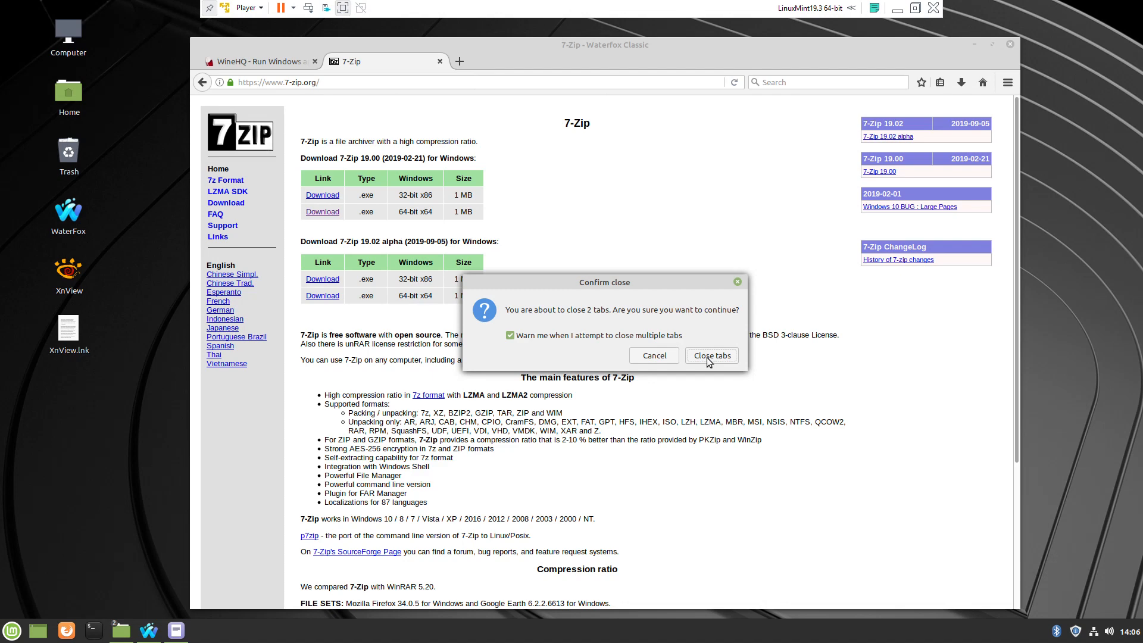
{"action": "left_click", "coordinate": [711, 355]}
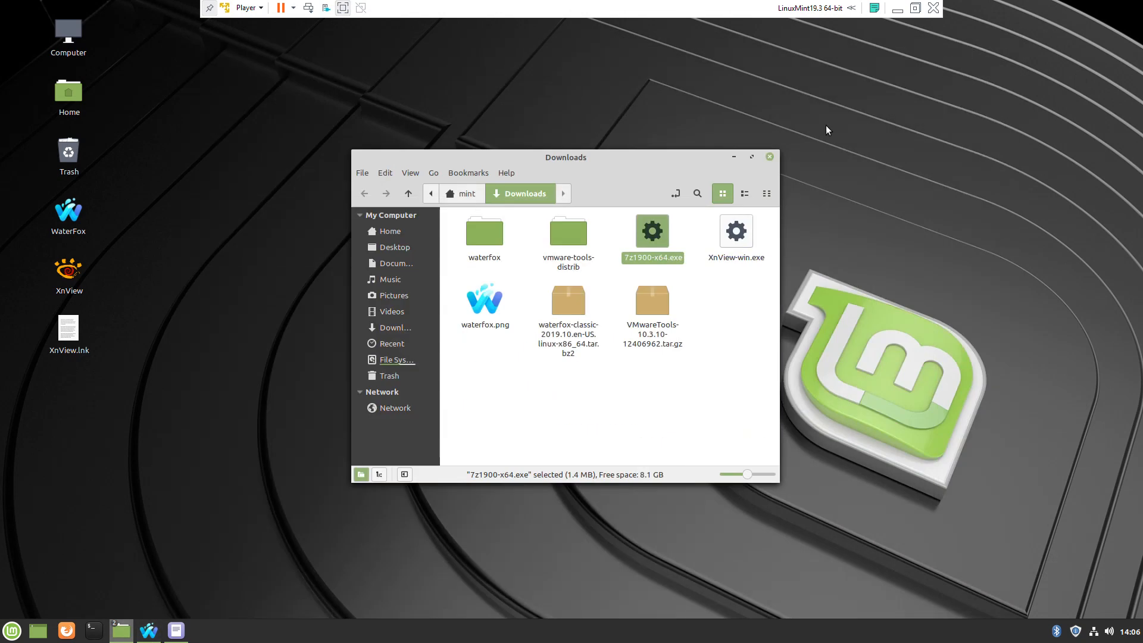
{"action": "mouse_move", "coordinate": [679, 295]}
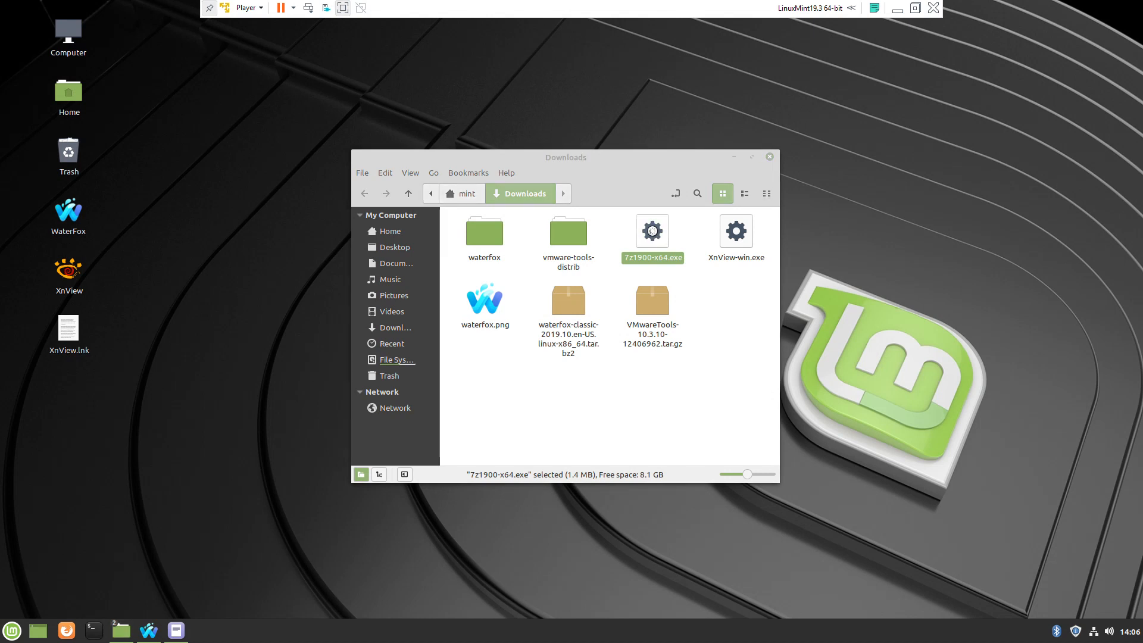
- Install 7-Zip 19.00 x64 from 7z1900-x64.exe to Program Files, then minimize the Downloads window
{"action": "double_click", "coordinate": [652, 231]}
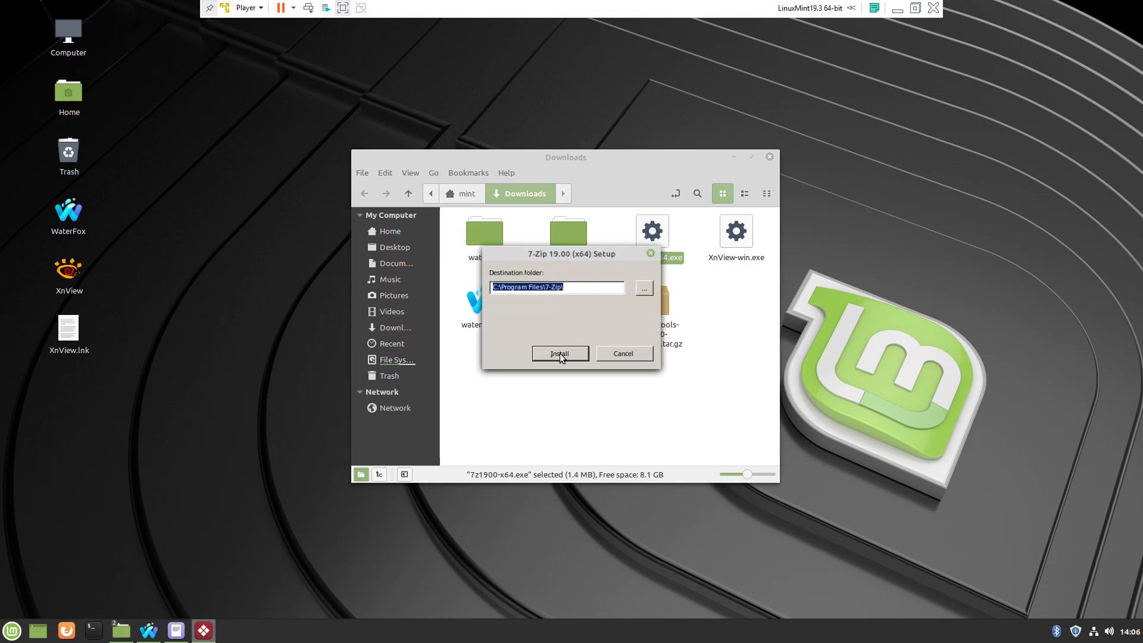
{"action": "left_click", "coordinate": [558, 354]}
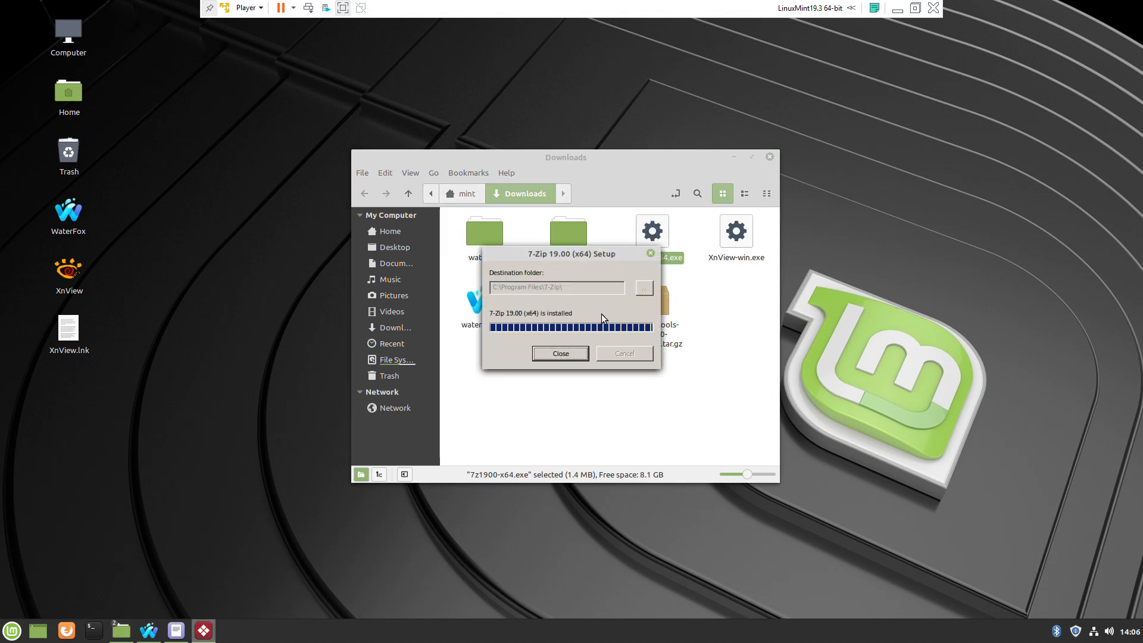
{"action": "left_click", "coordinate": [559, 353]}
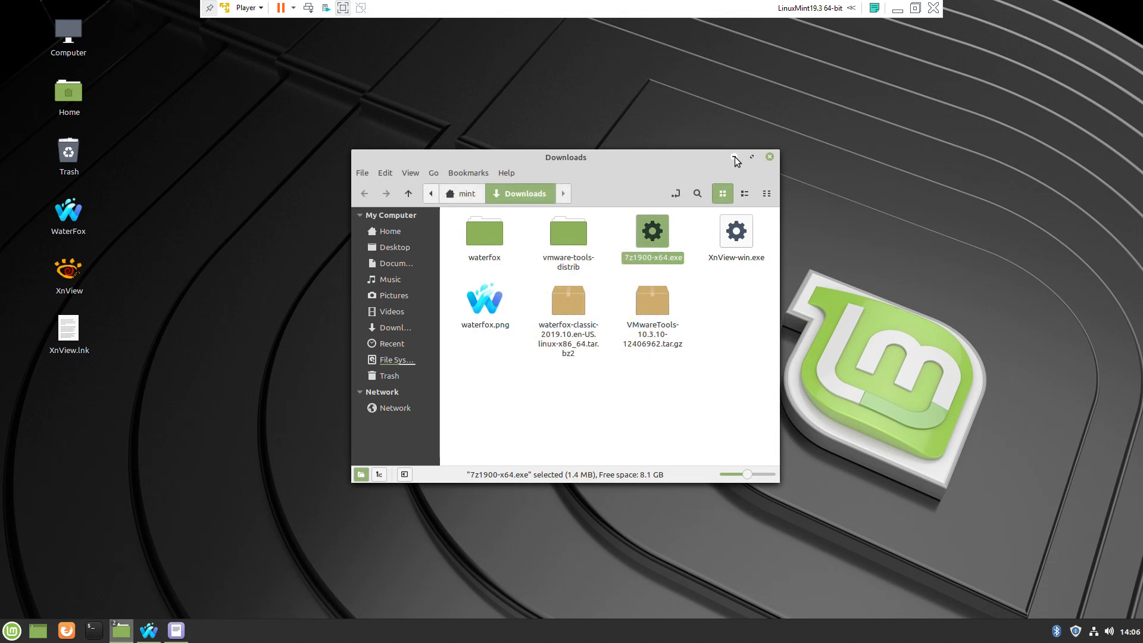
{"action": "left_click", "coordinate": [736, 160]}
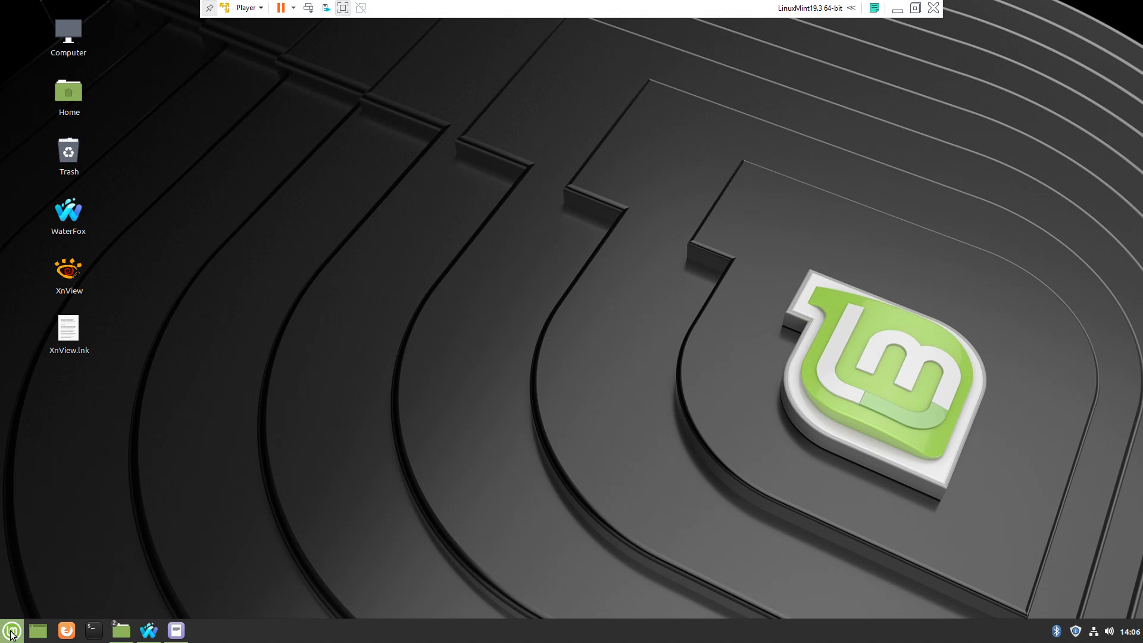
{"action": "left_click", "coordinate": [11, 629]}
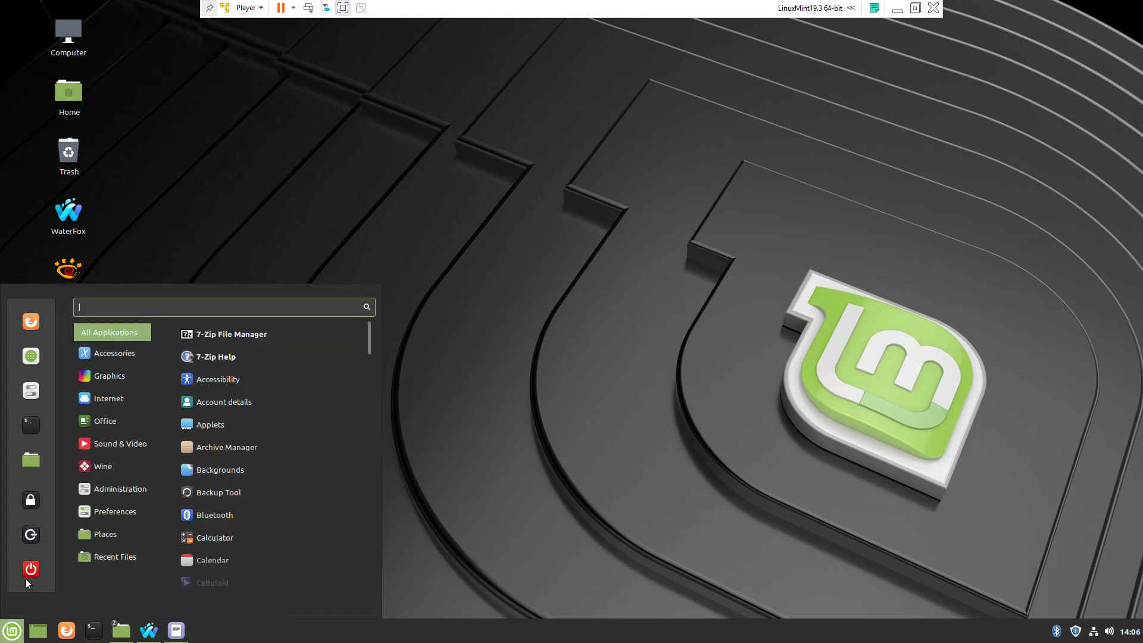
{"action": "left_click", "coordinate": [103, 466]}
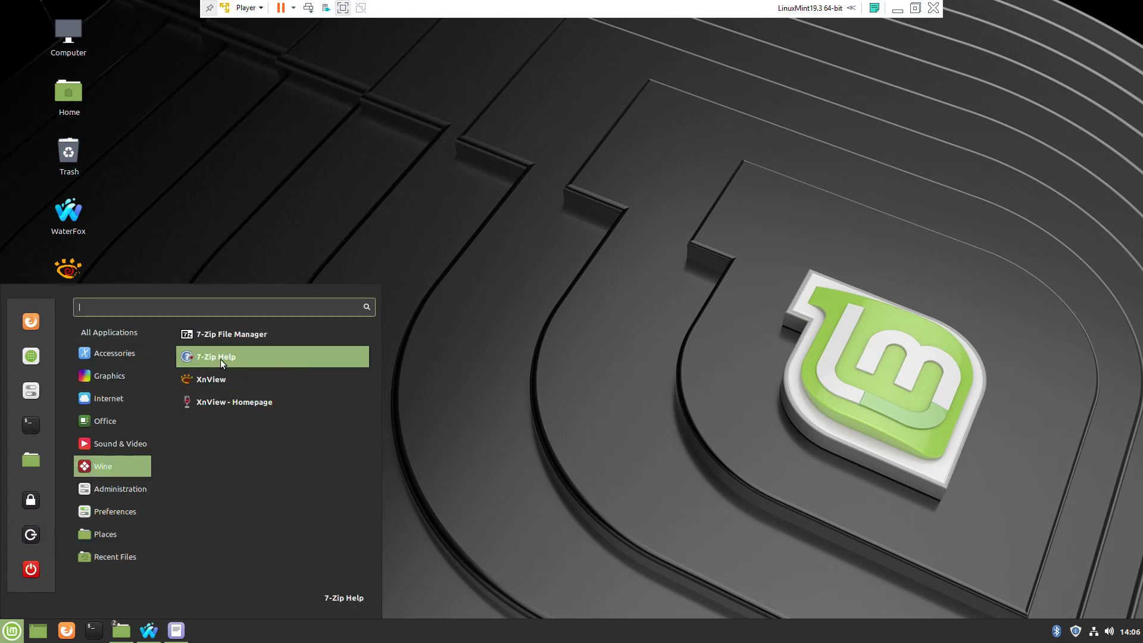
{"action": "mouse_move", "coordinate": [229, 338]}
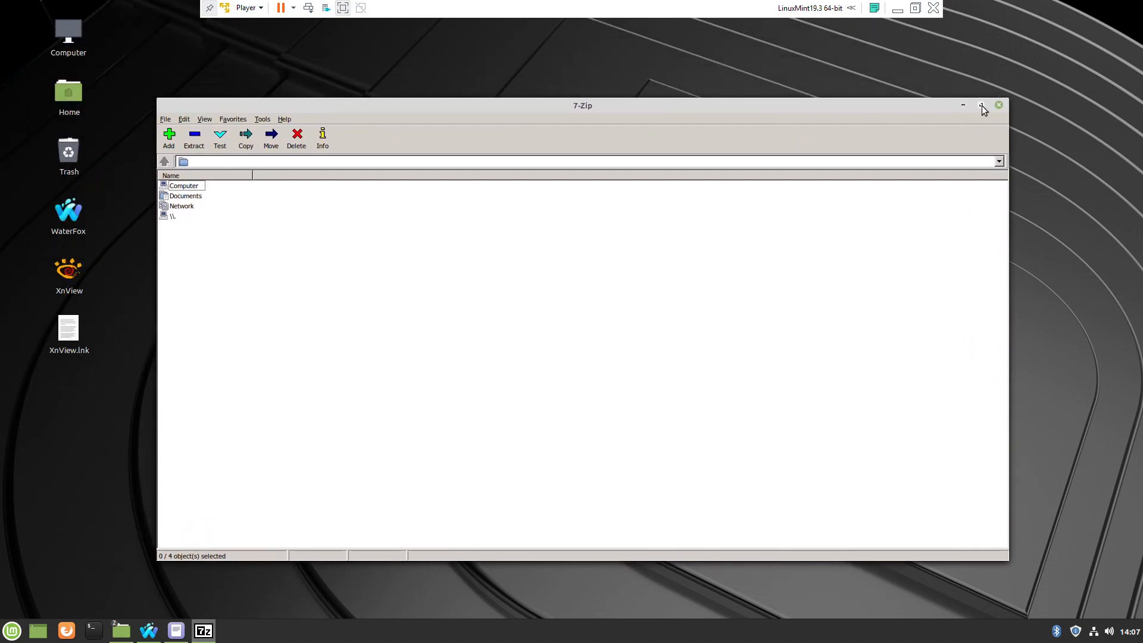
{"action": "left_click", "coordinate": [997, 106]}
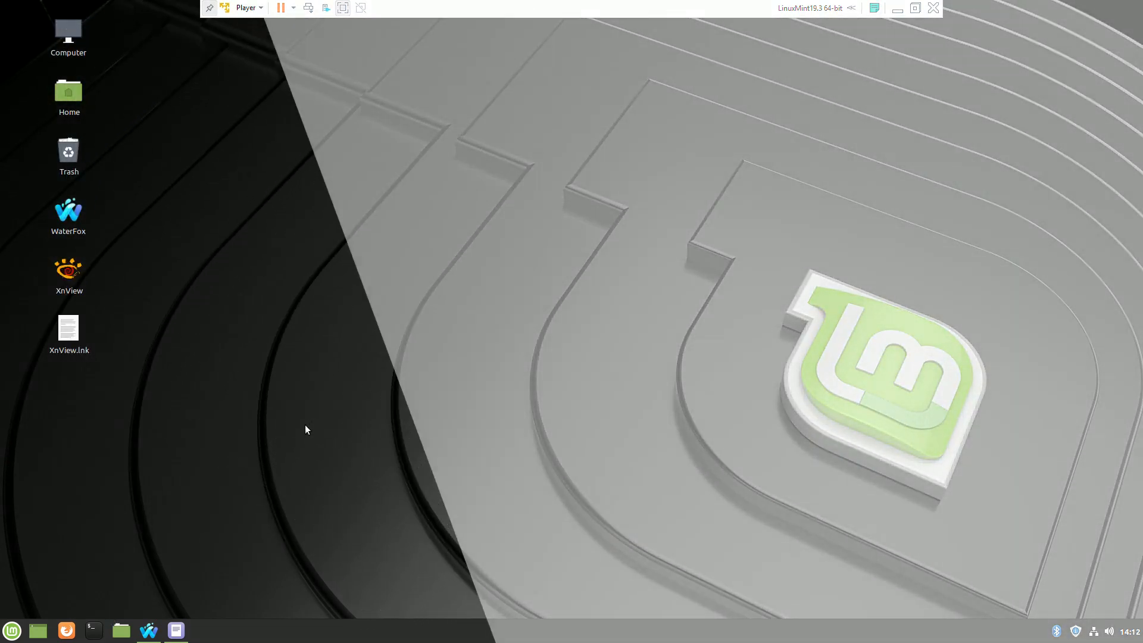